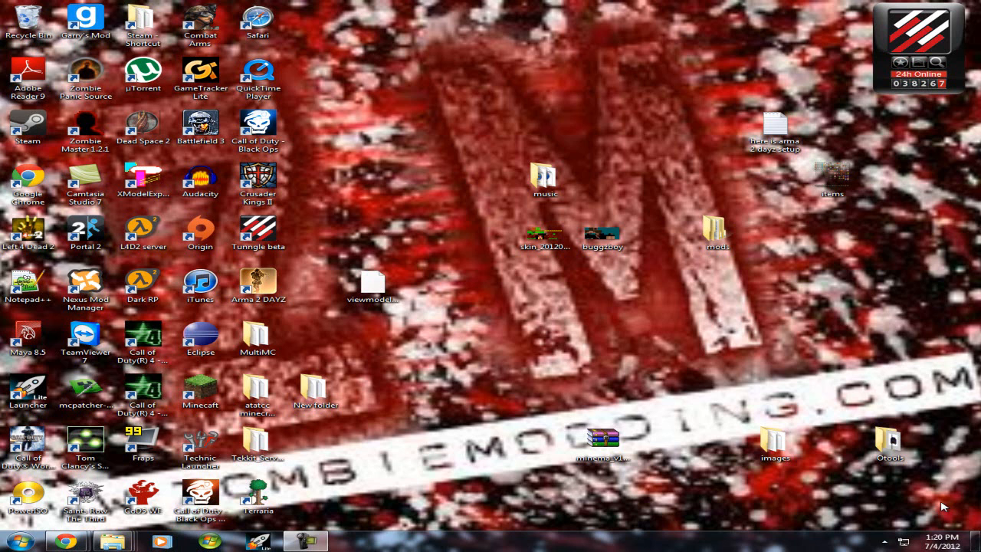
mouse_move(637, 274)
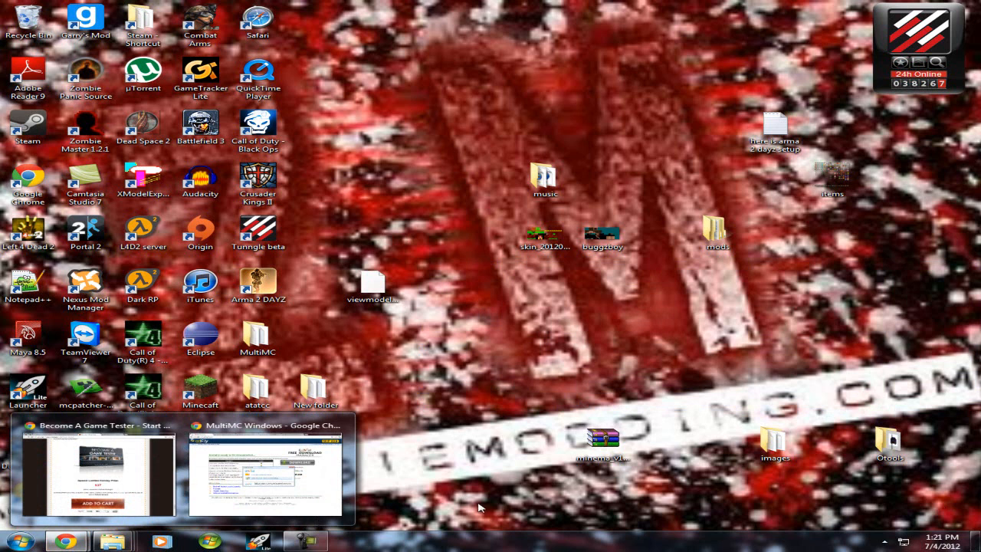
Review the adf.ly download pages in Chrome, then minimise the browser to the desktop
left_click(265, 473)
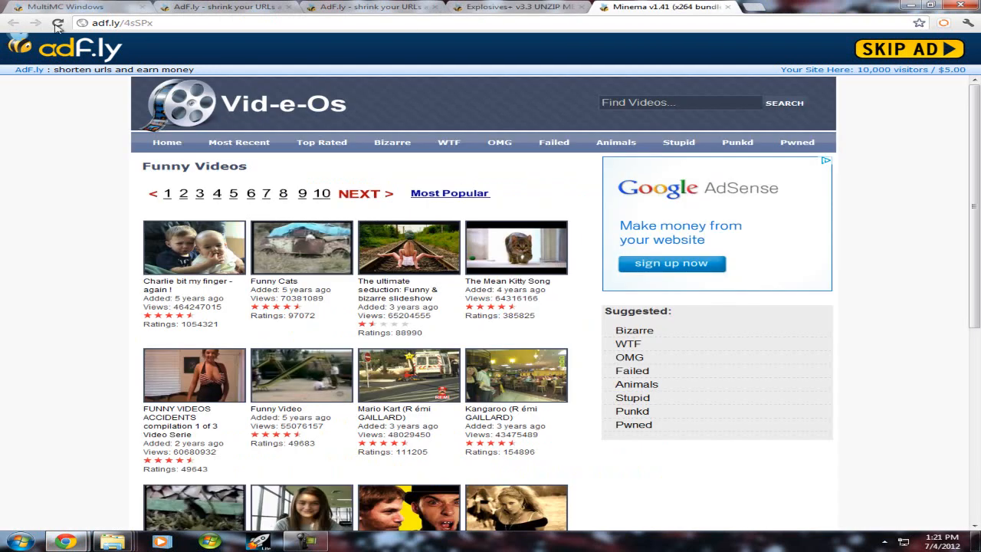
left_click(222, 7)
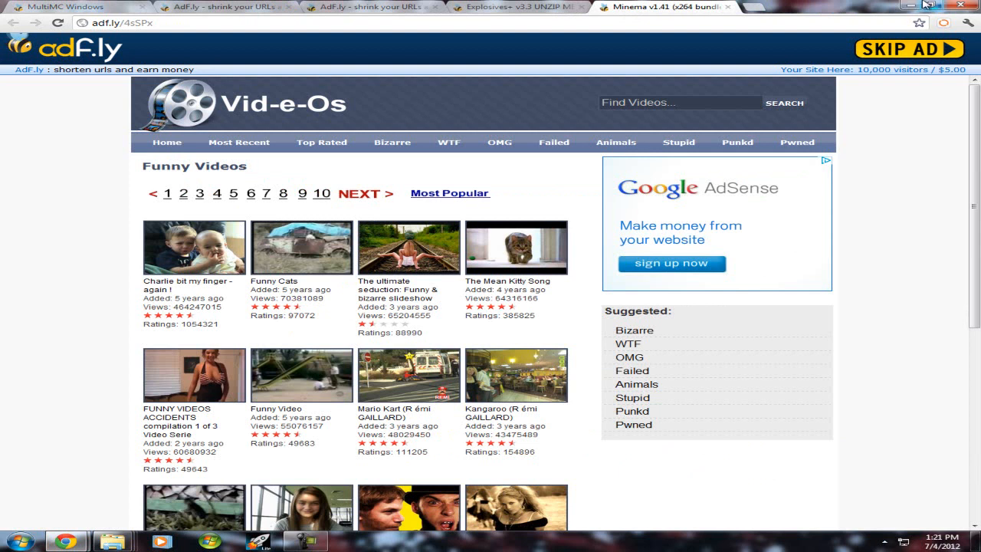
mouse_move(609, 28)
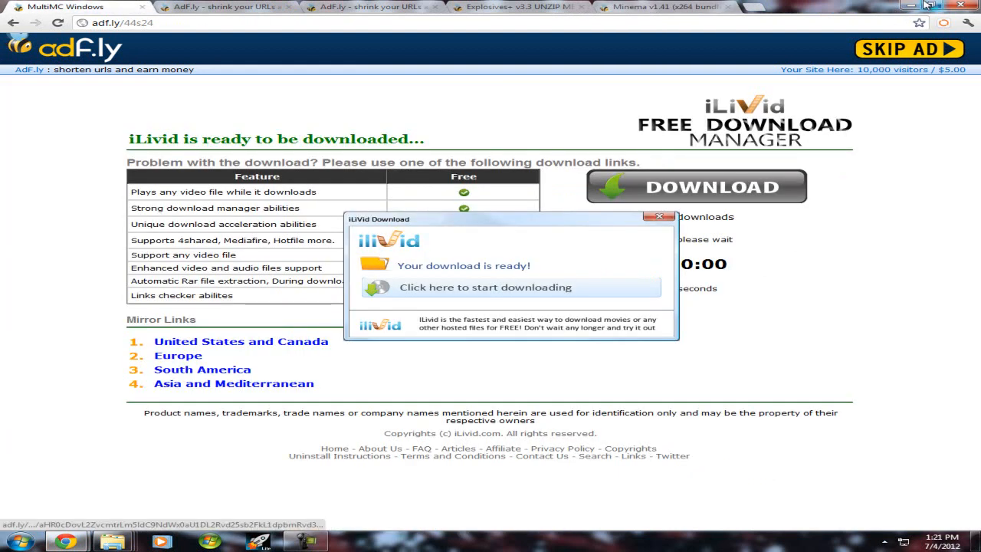
left_click(929, 7)
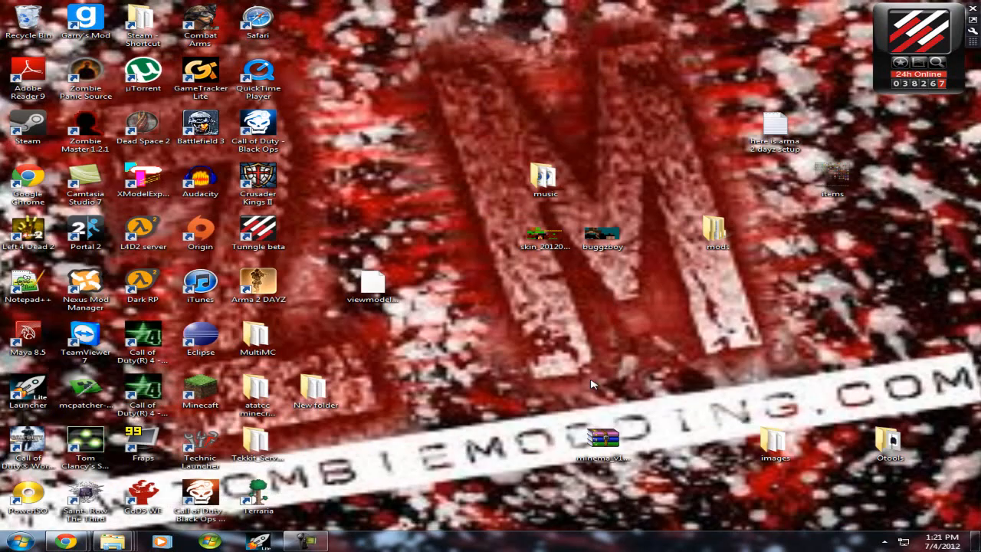
Move the Explosives+ v3.3 UNZIP ME zip from the mods folder to the desktop and close Explorer
double_click(716, 230)
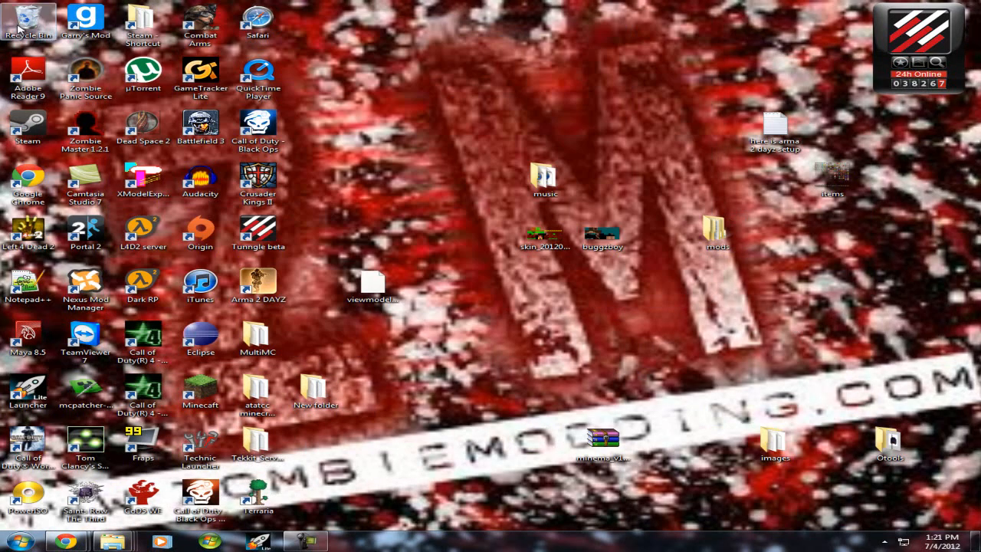
double_click(28, 23)
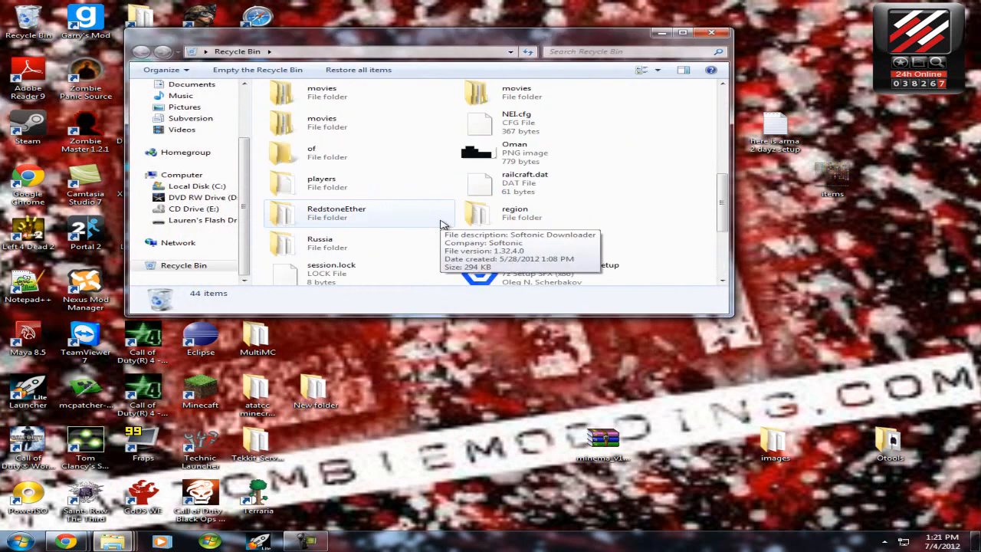
scroll("down", 3)
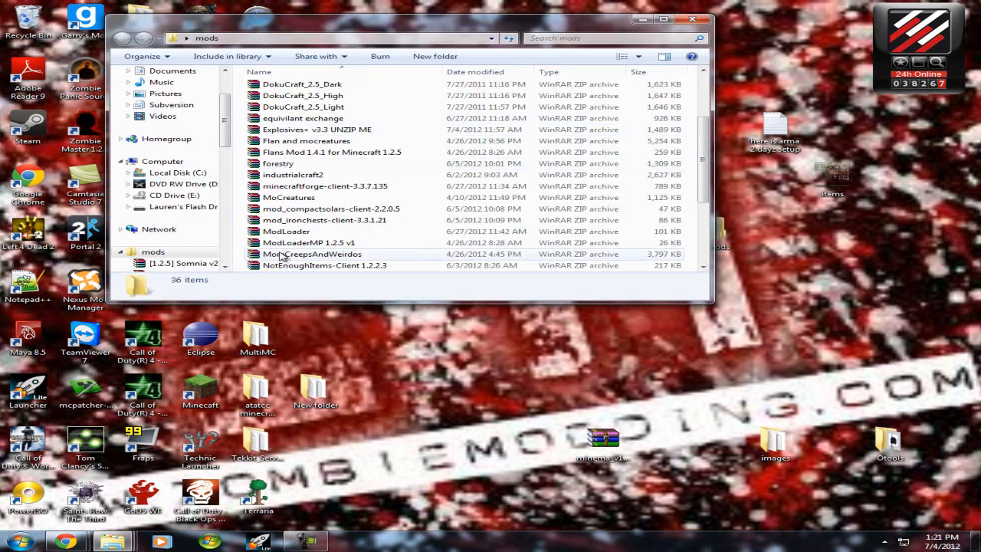
scroll("up", 3)
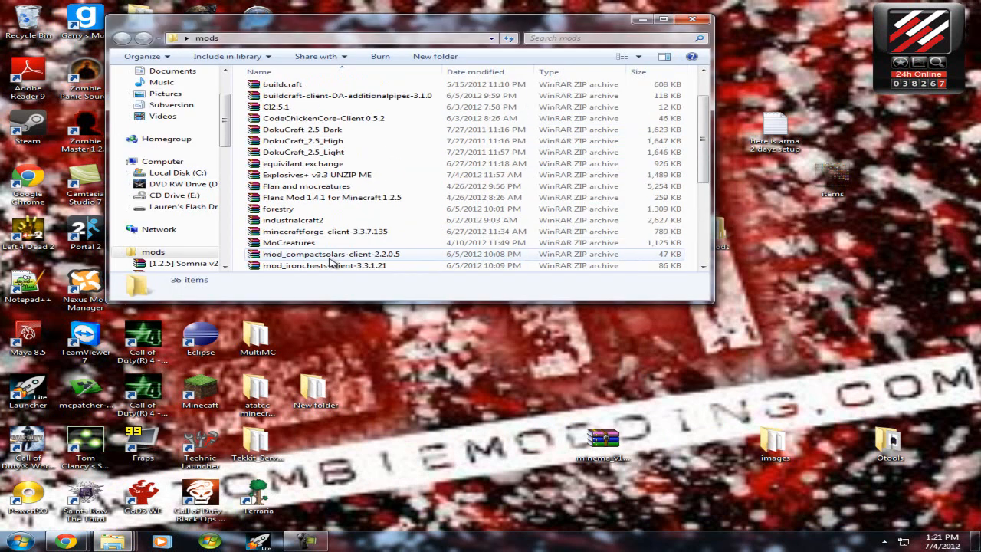
mouse_move(301, 175)
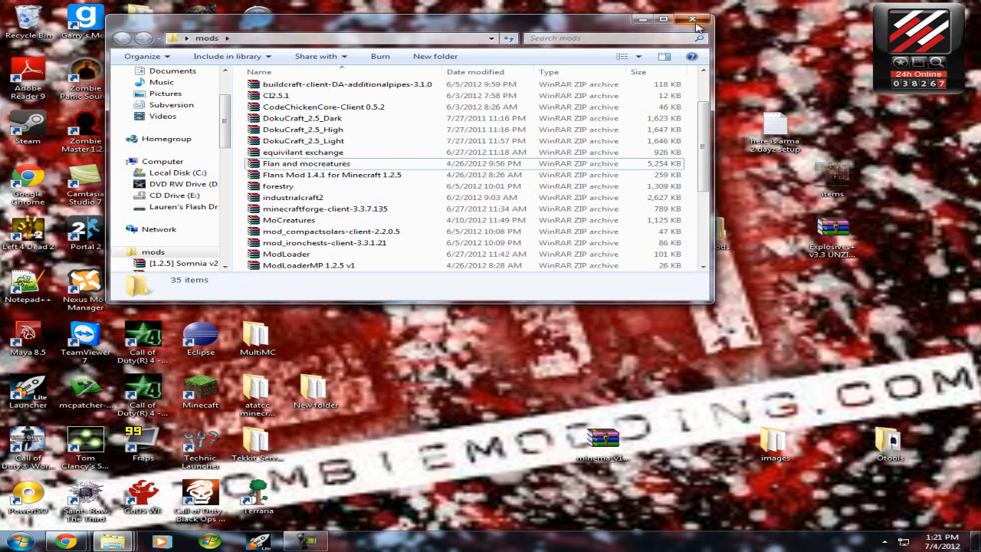
left_click(690, 20)
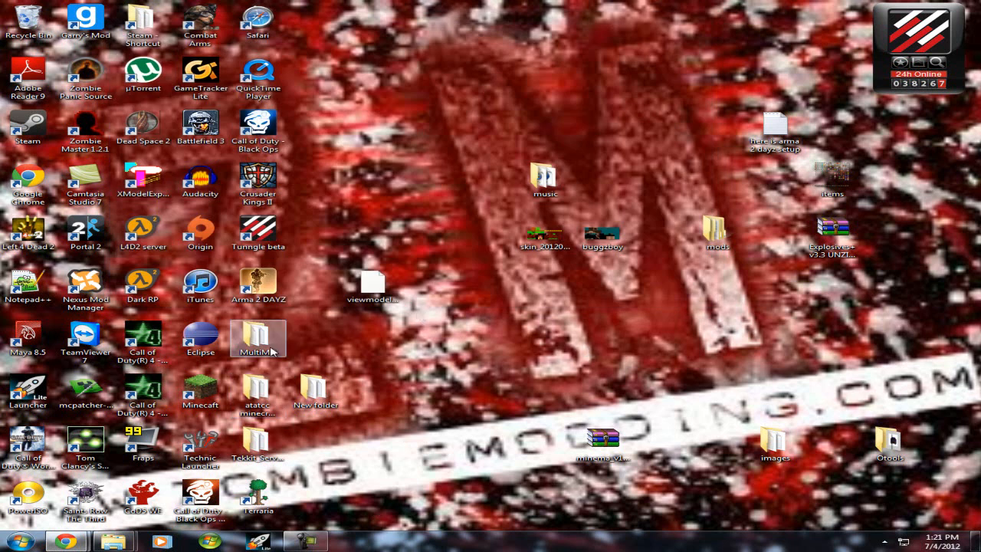
mouse_move(237, 335)
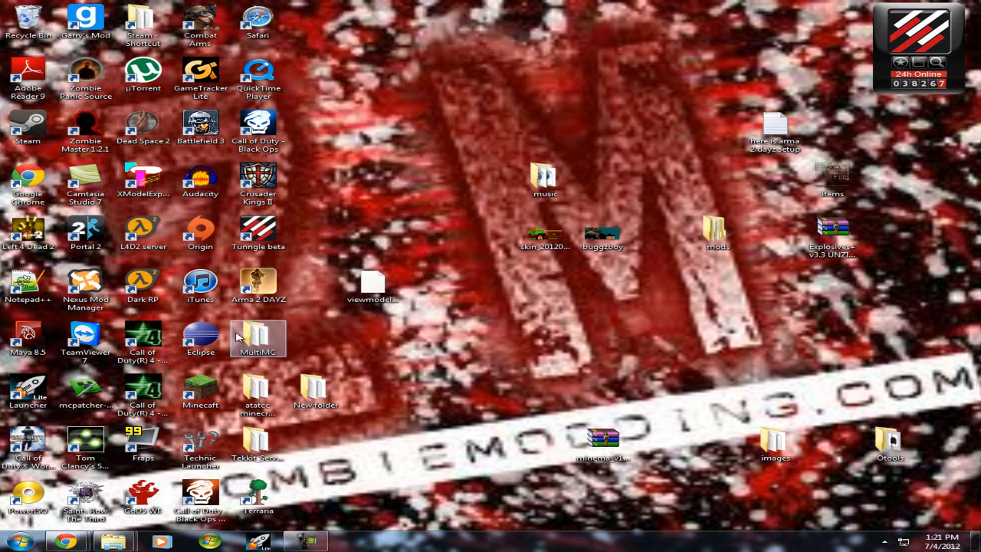
Launch MultiMC.exe from the MultiMC desktop folder
double_click(257, 338)
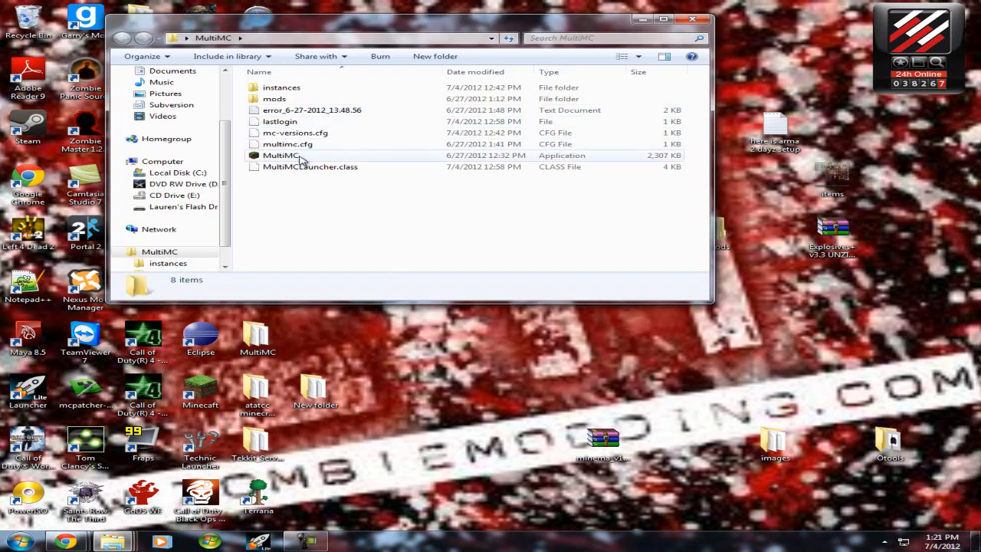
double_click(280, 154)
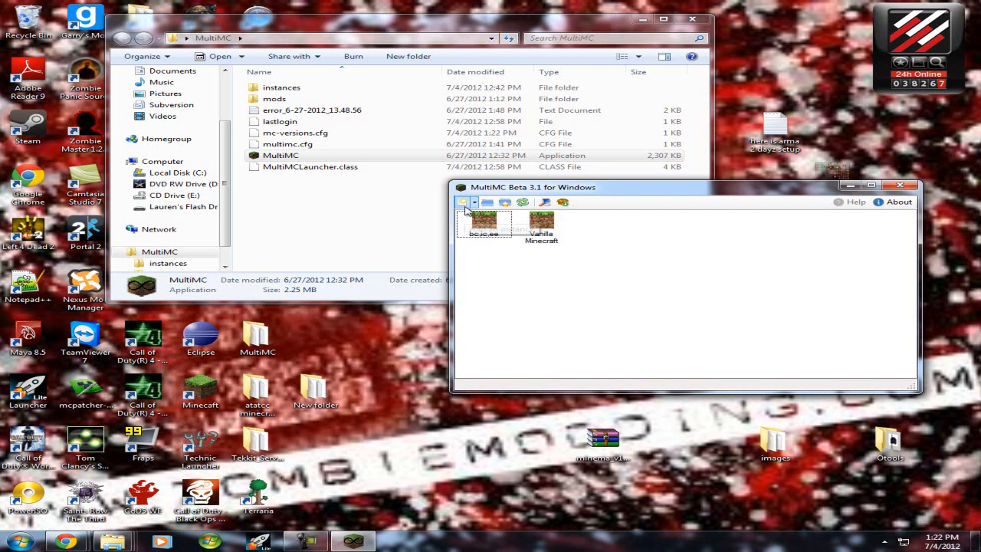
Create a new instance named E and bring up its Edit mods window
left_click(463, 202)
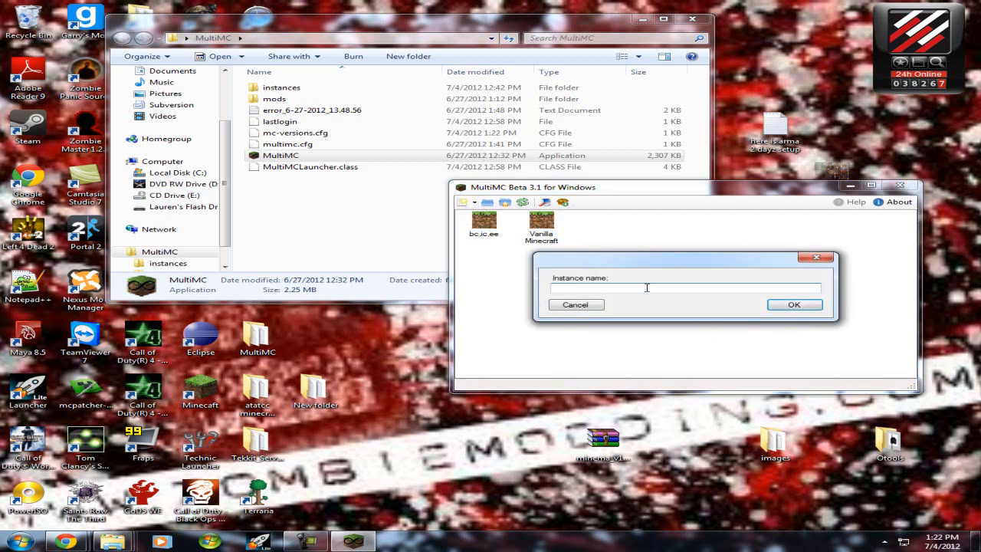
type("Ex")
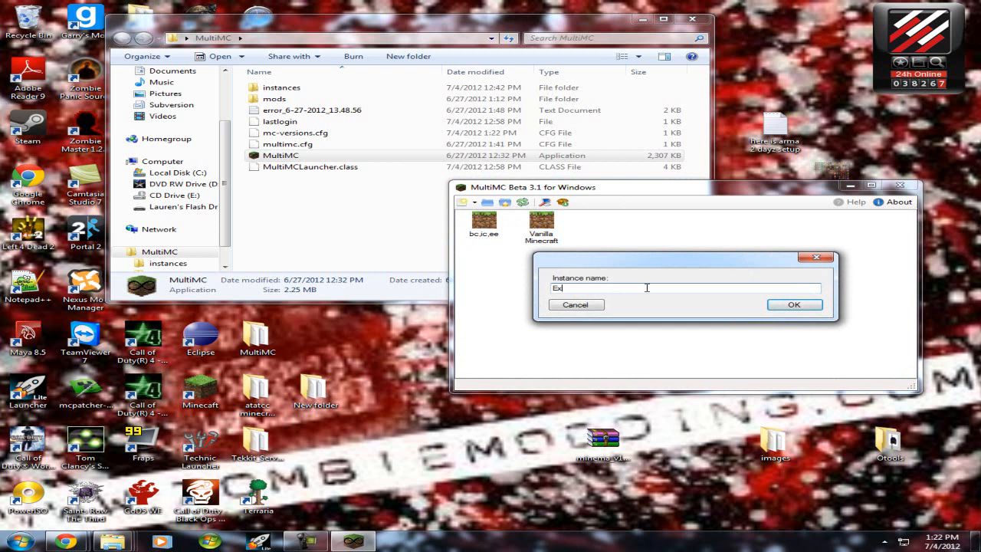
left_click(794, 304)
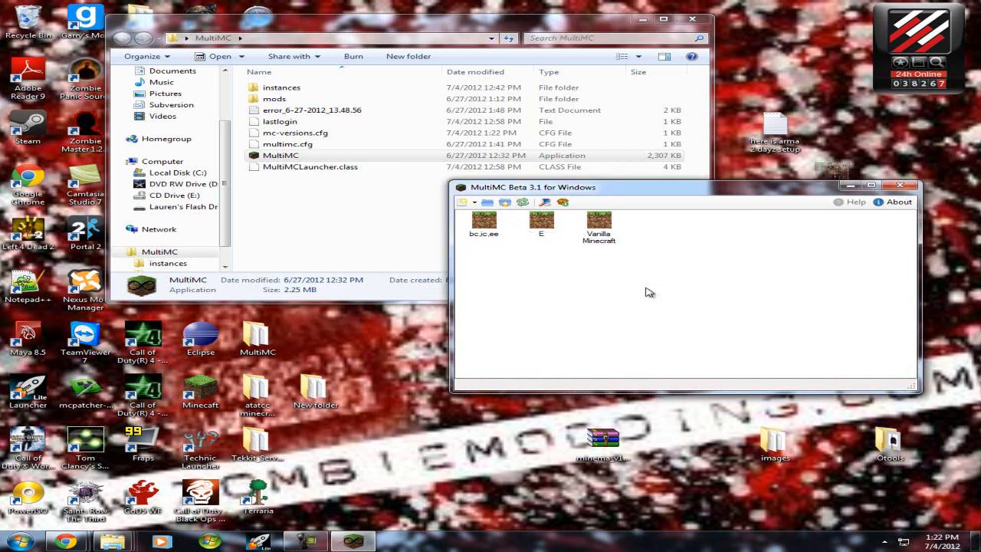
right_click(541, 222)
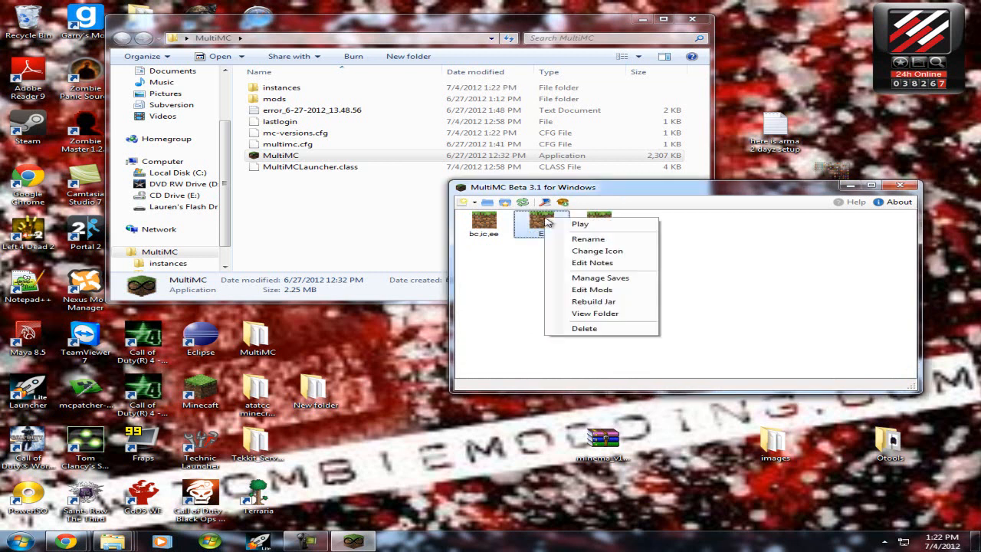
mouse_move(747, 336)
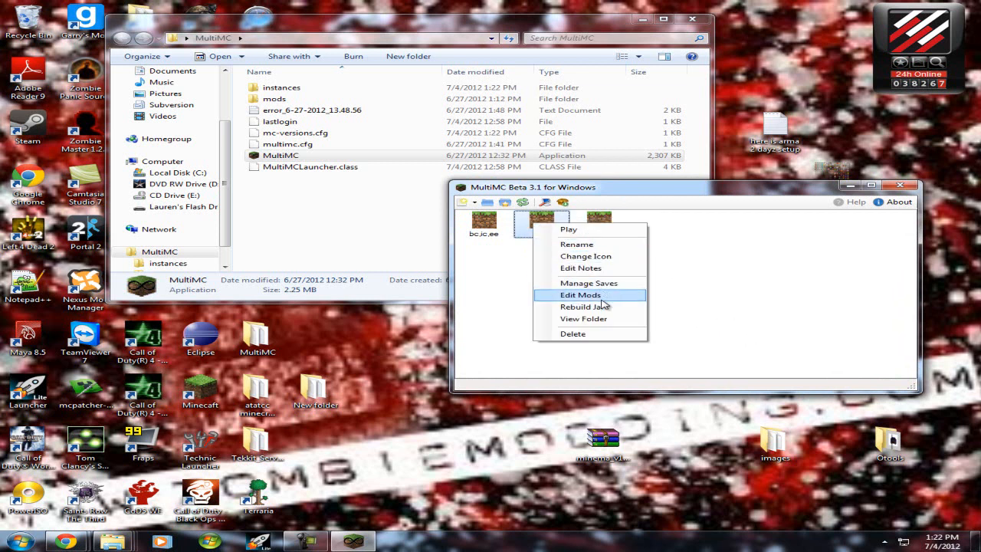
left_click(580, 294)
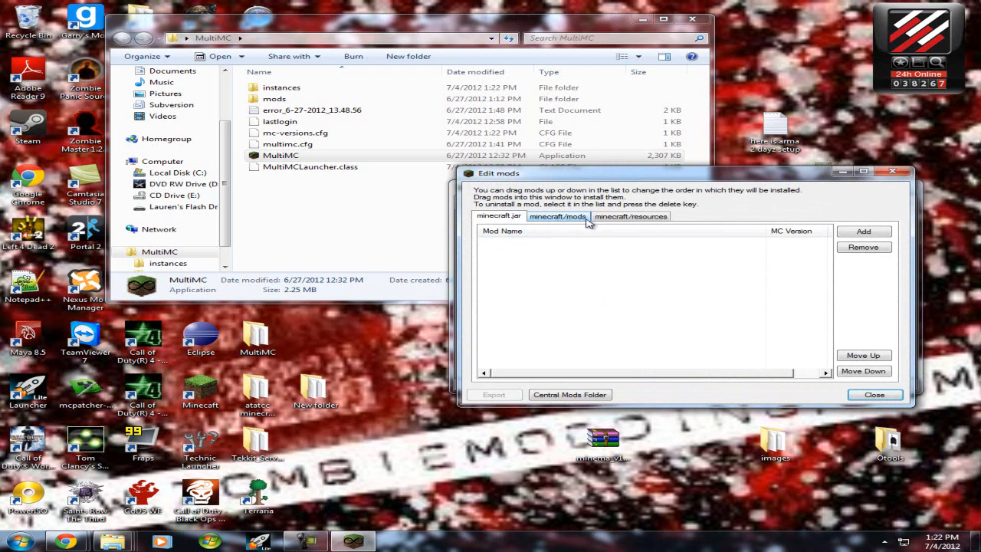
mouse_move(625, 248)
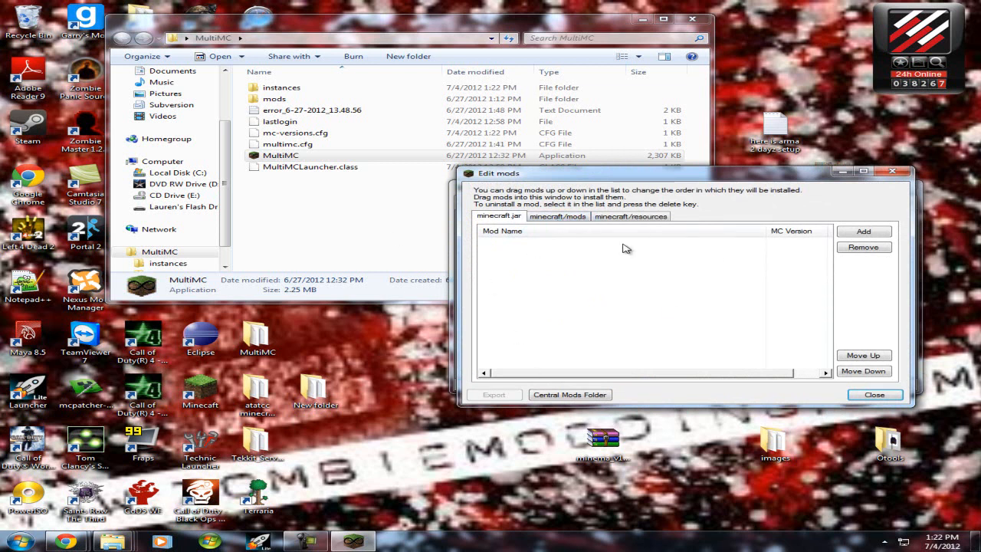
mouse_move(775, 339)
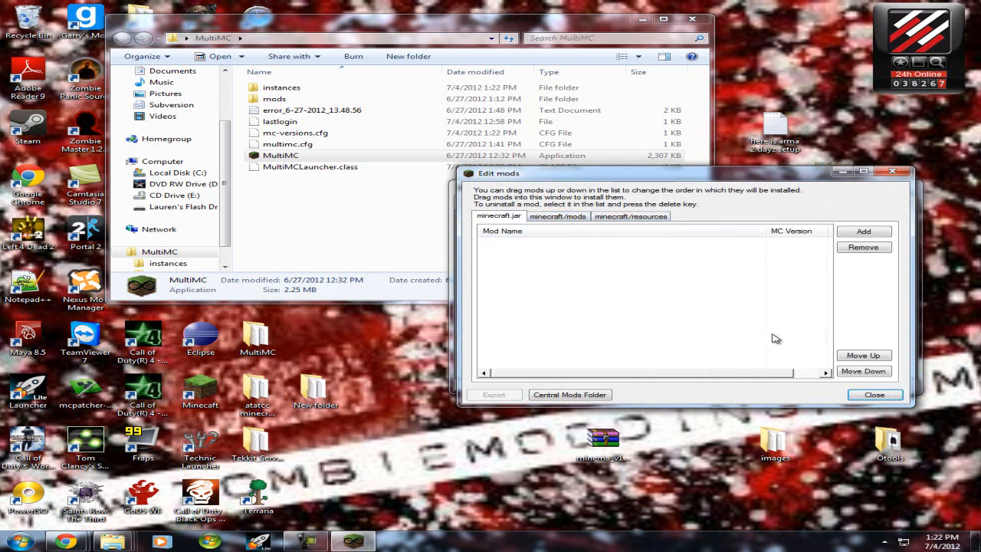
mouse_move(556, 312)
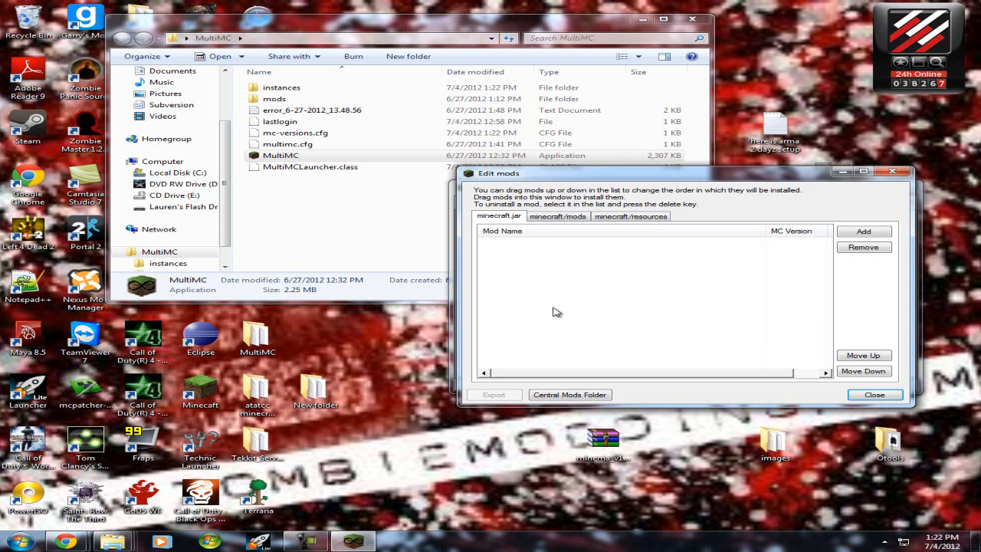
mouse_move(752, 287)
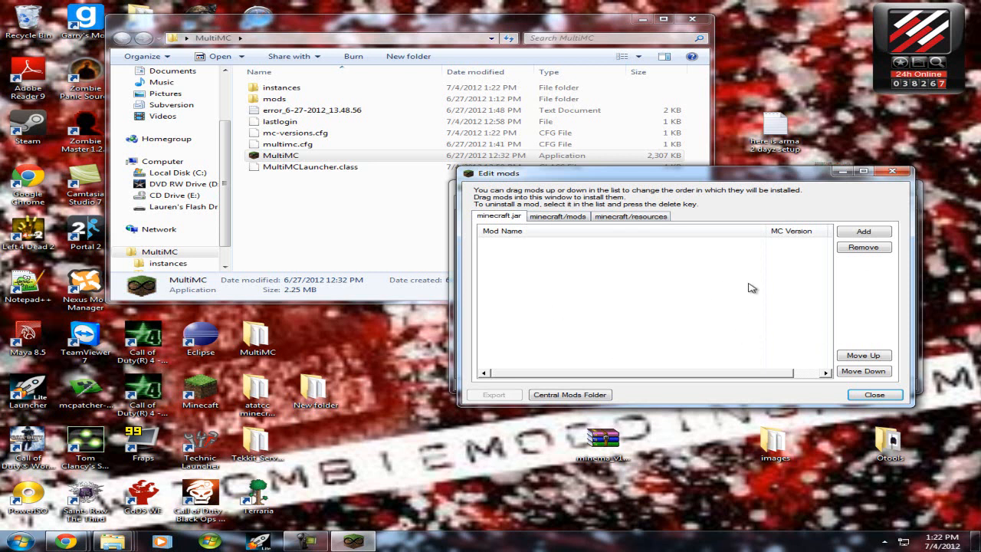
mouse_move(590, 226)
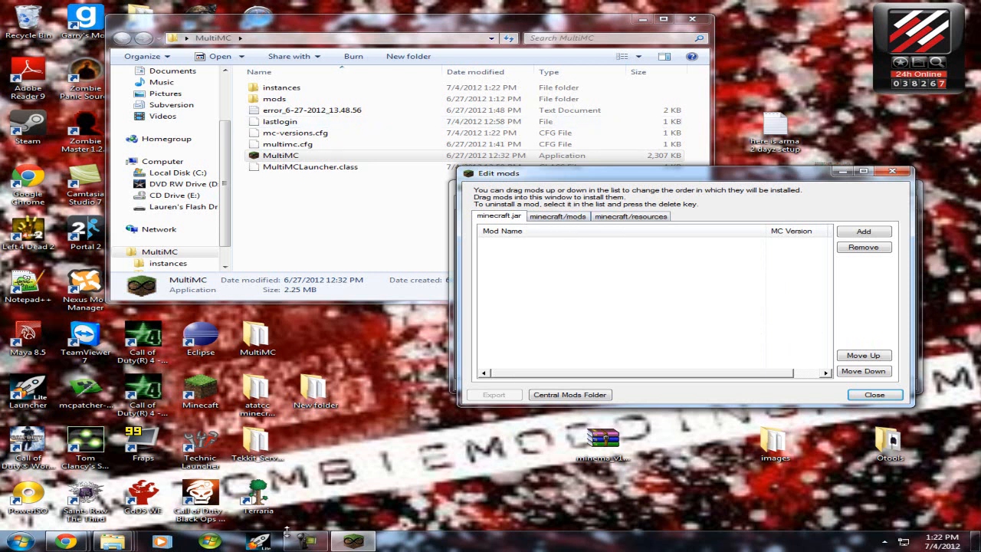
mouse_move(575, 312)
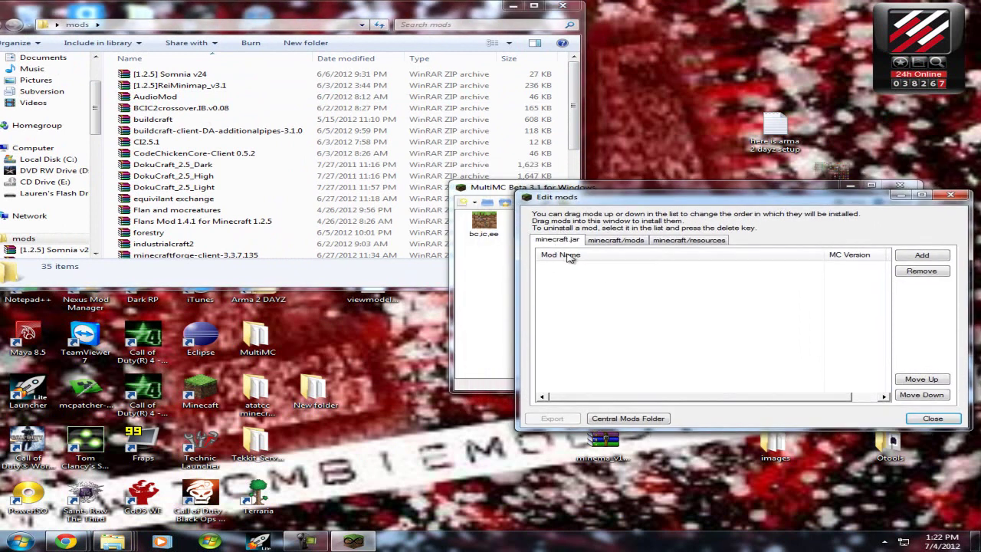
mouse_move(624, 266)
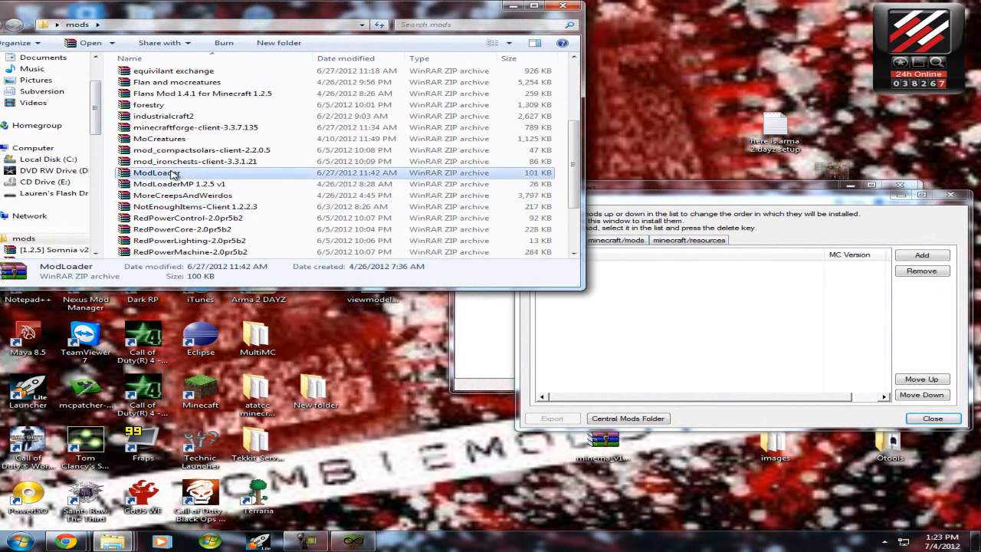
Review the minecraft.jar list (ModLoader, Forge) and switch to the empty minecraft/mods list
scroll("up", 3)
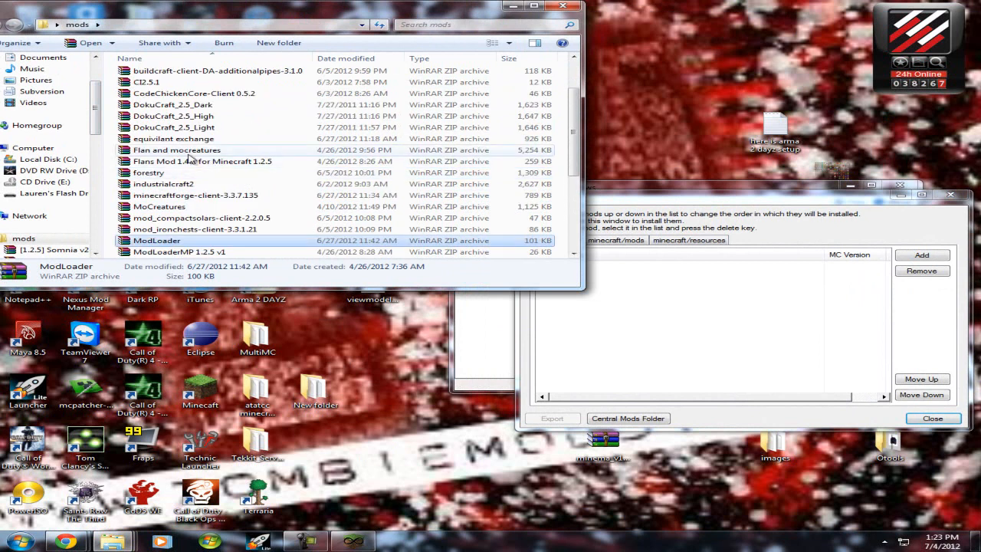
left_click(196, 195)
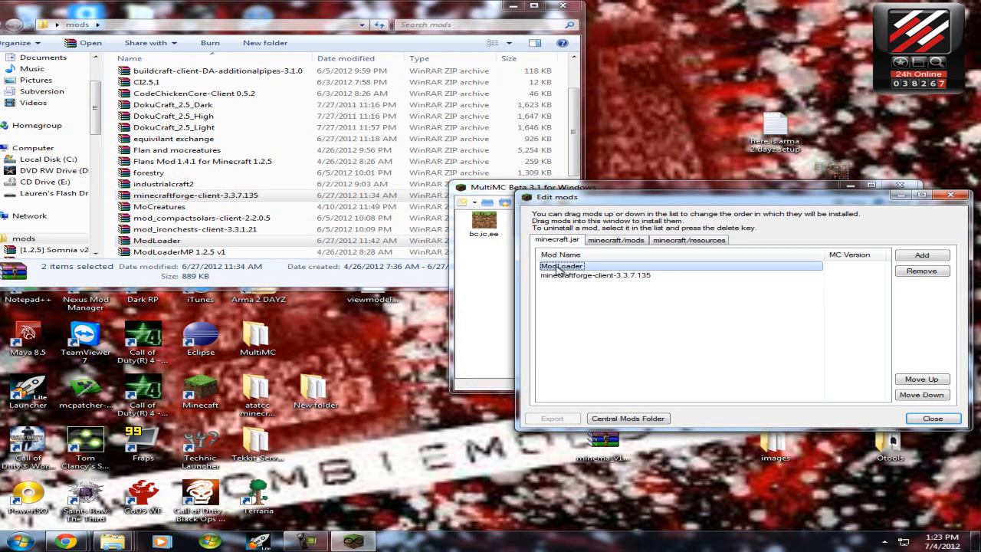
left_click(595, 274)
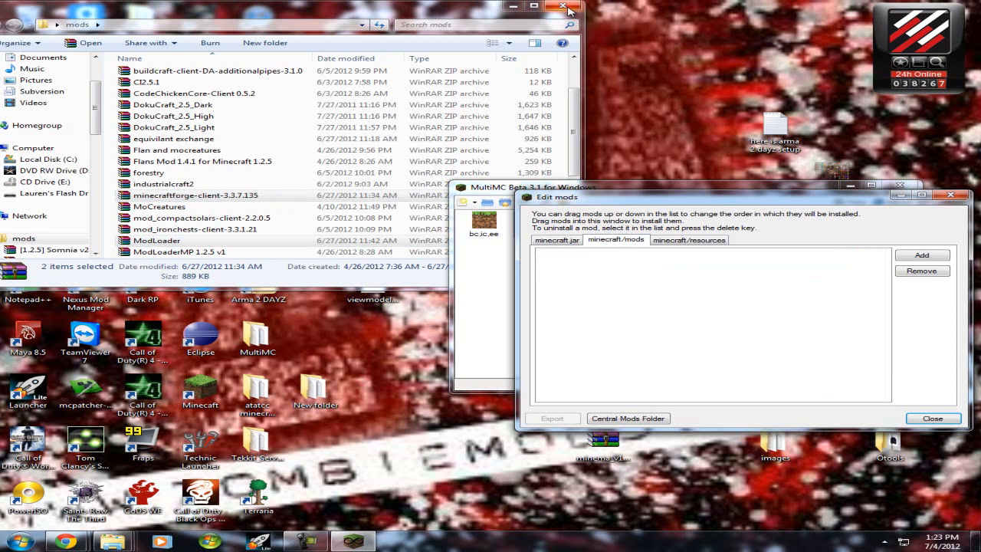
Extract the Explosives+ v3.3 archive on the desktop and browse into its UNZIP ME folder
left_click(571, 9)
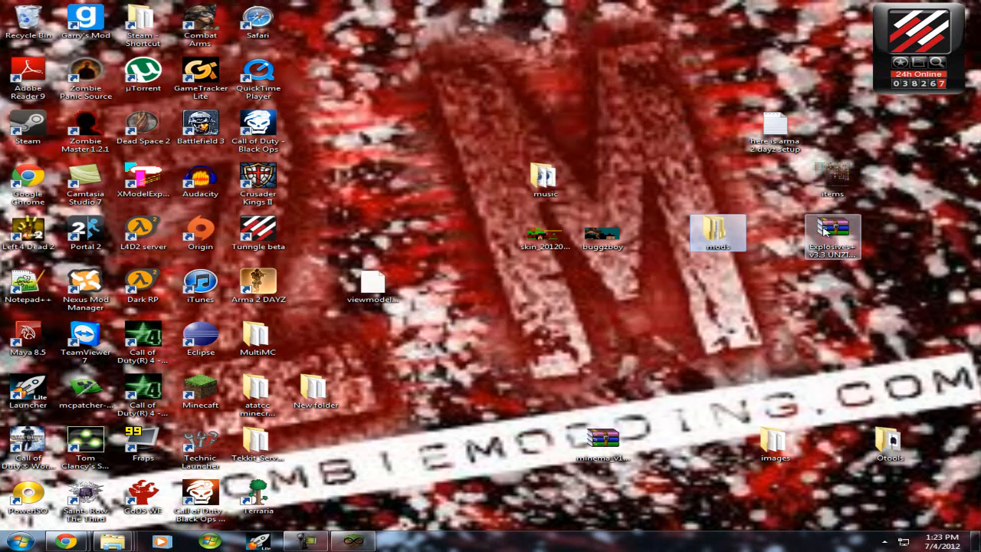
left_click_drag(831, 233, 429, 398)
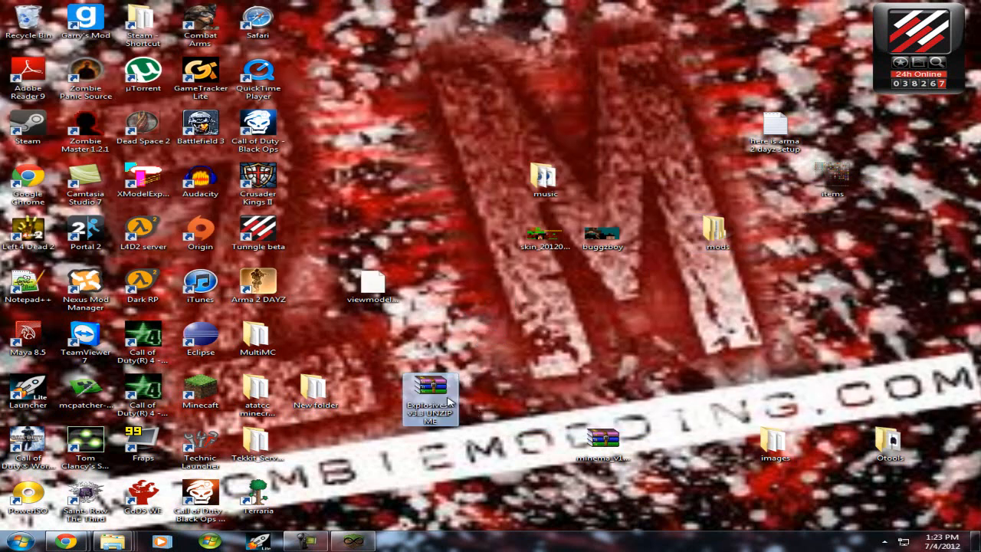
right_click(430, 399)
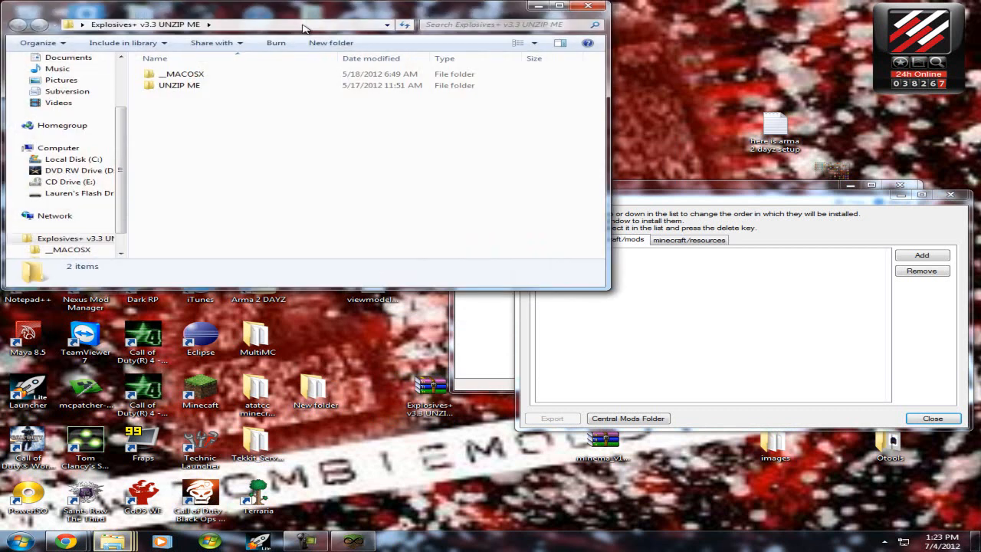
double_click(179, 85)
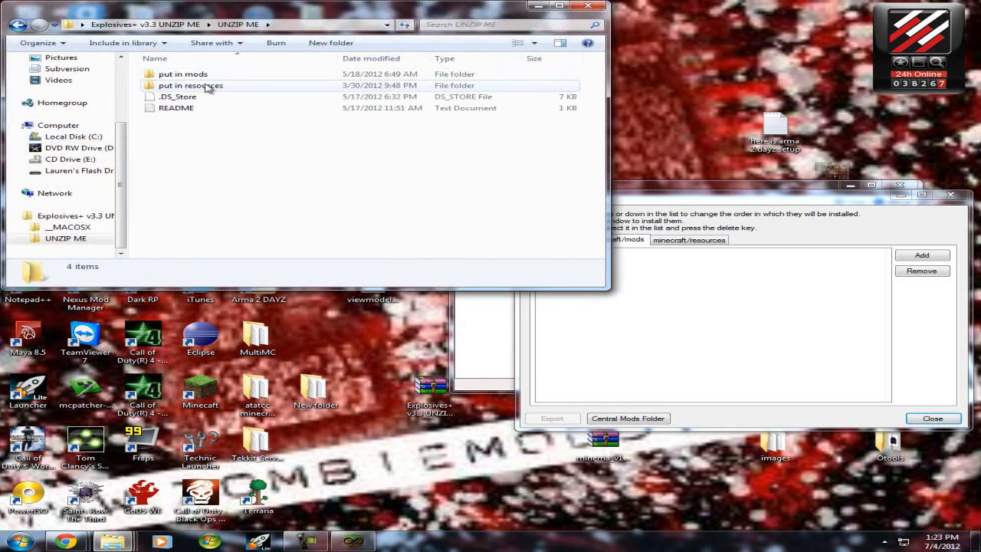
mouse_move(182, 73)
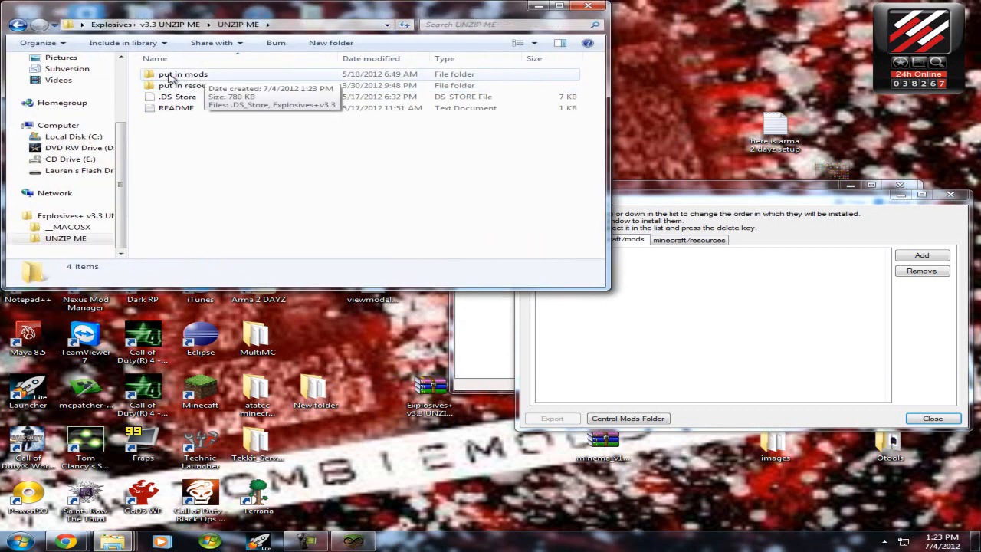
Show the put in mods folder in its own Explorer window
right_click(184, 74)
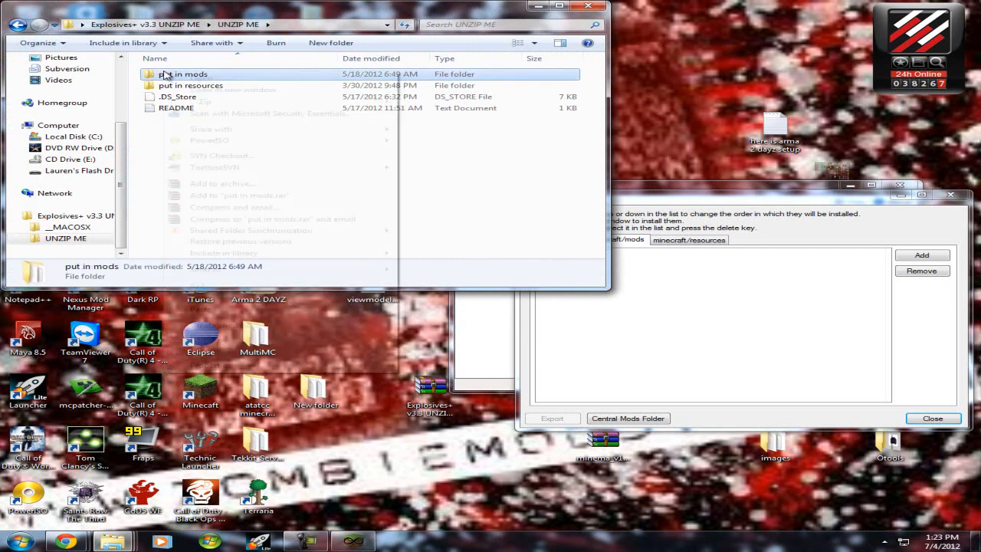
double_click(188, 73)
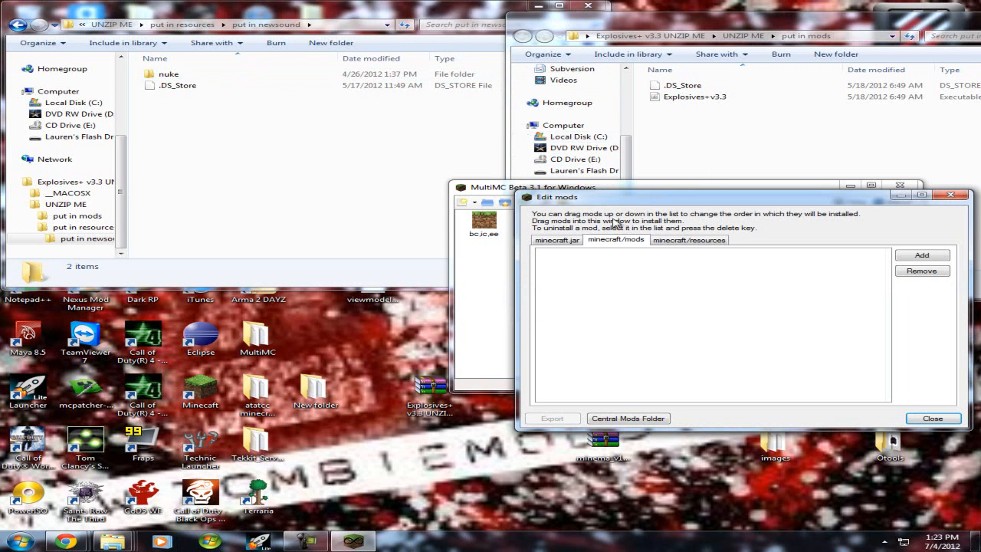
mouse_move(605, 251)
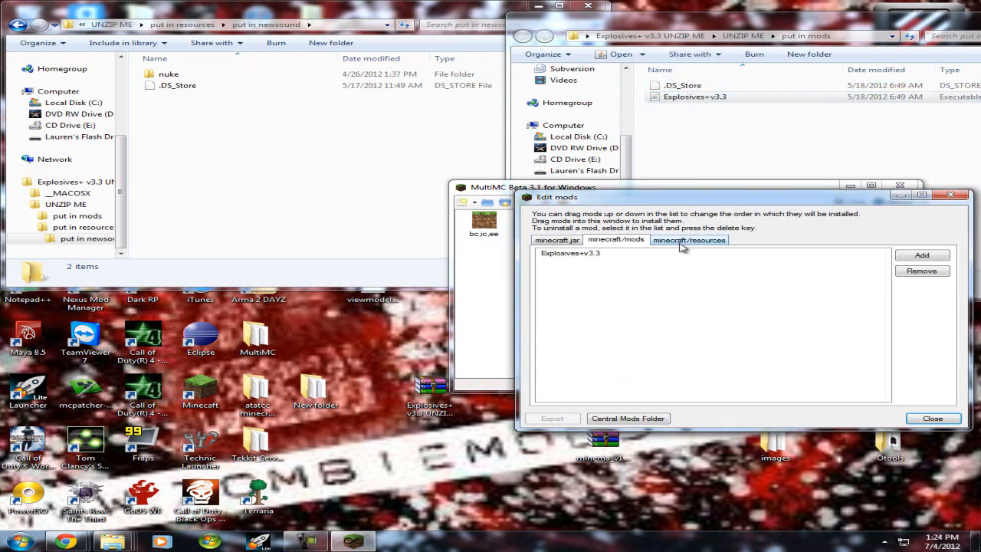
Check instance E's minecraft/resources list and finish editing its mods
left_click(688, 239)
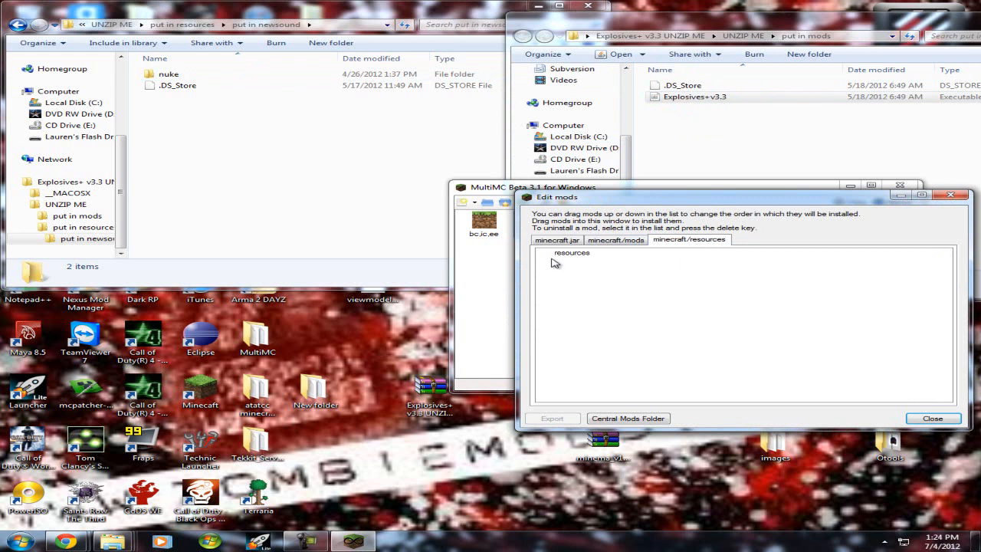
left_click(556, 239)
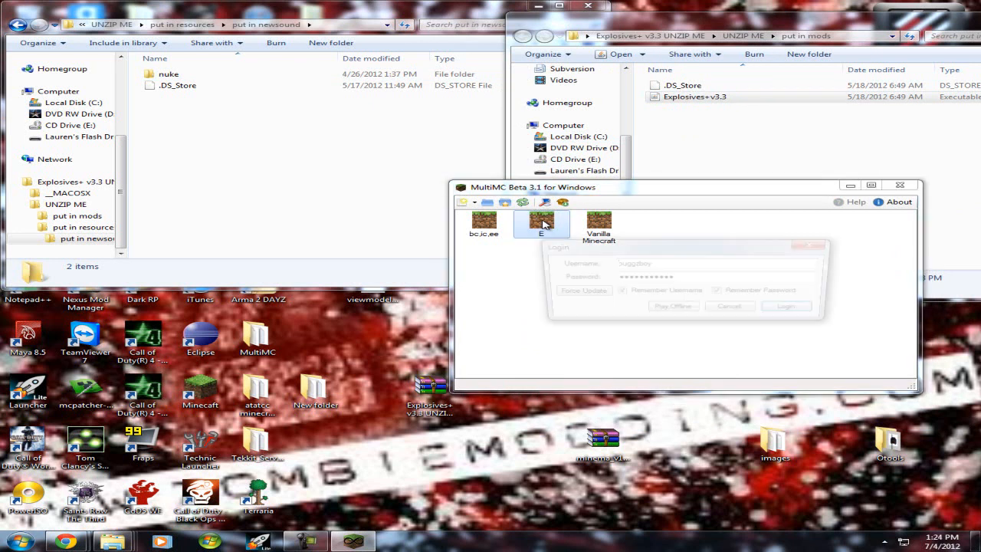
Launch instance E offline and confirm mod_ExplosivesPlus v3.3 in the Minecraft Mod List
left_click(785, 306)
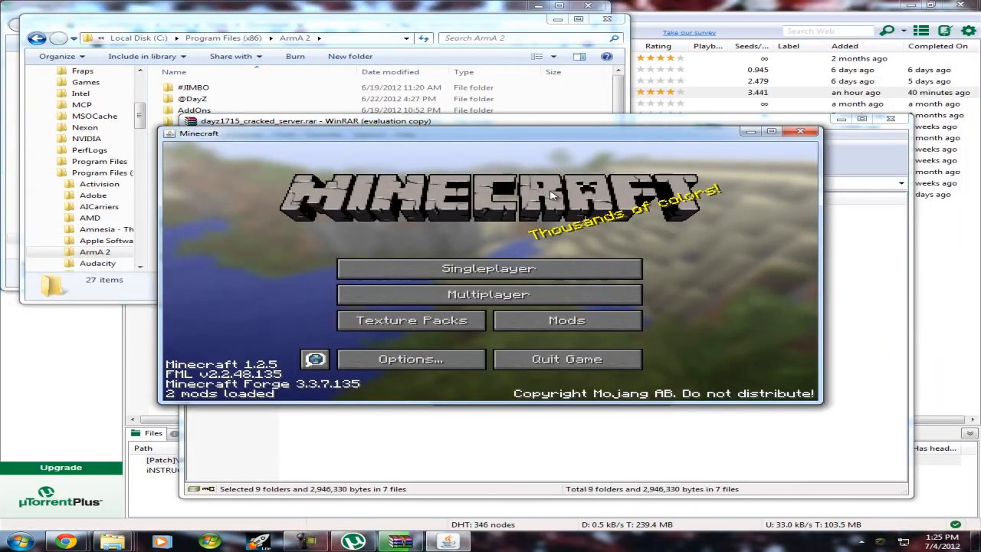
mouse_move(488, 269)
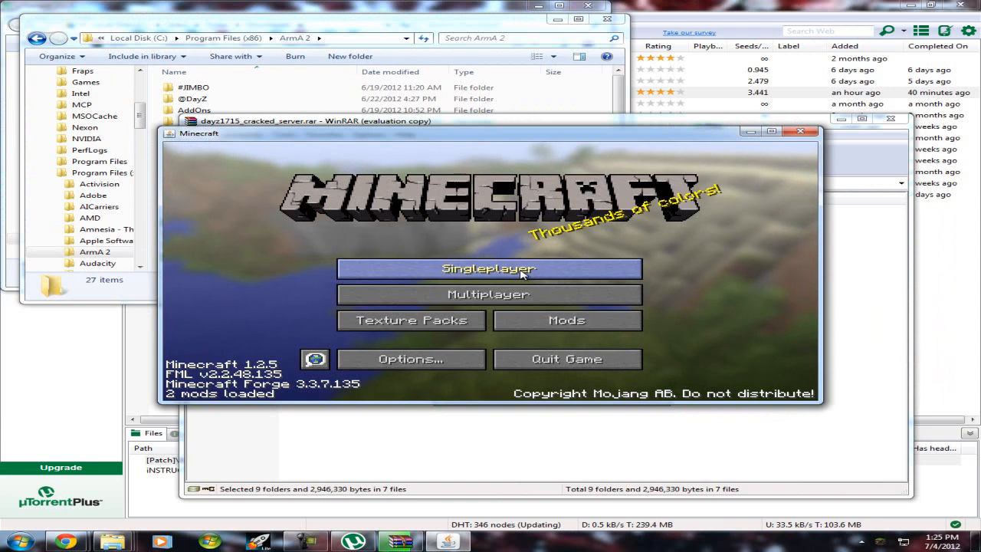
mouse_move(418, 205)
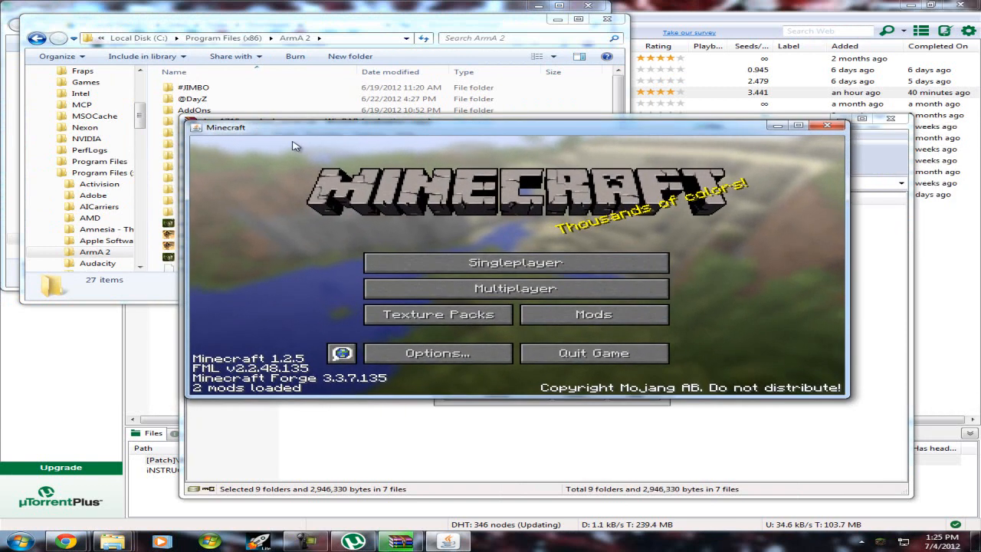
mouse_move(592, 352)
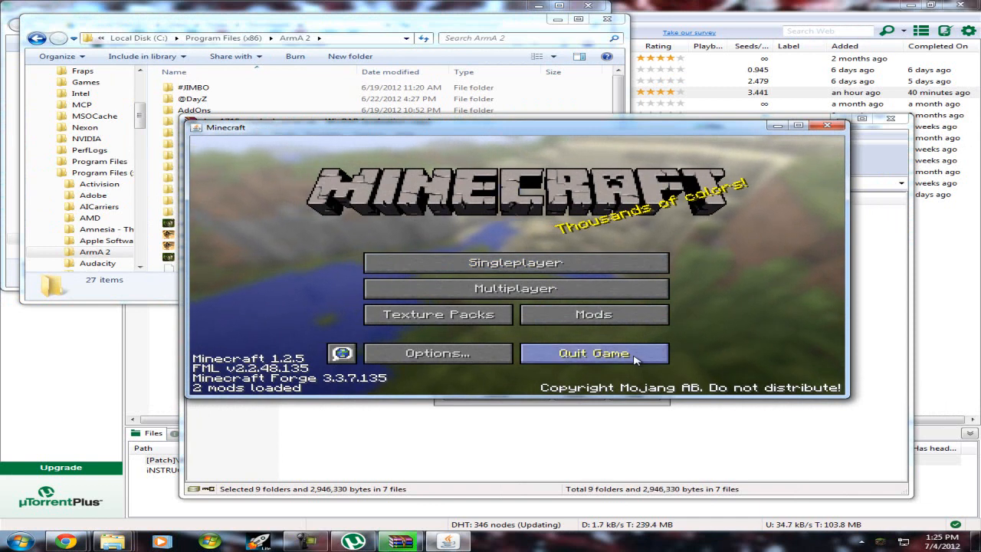
left_click(593, 314)
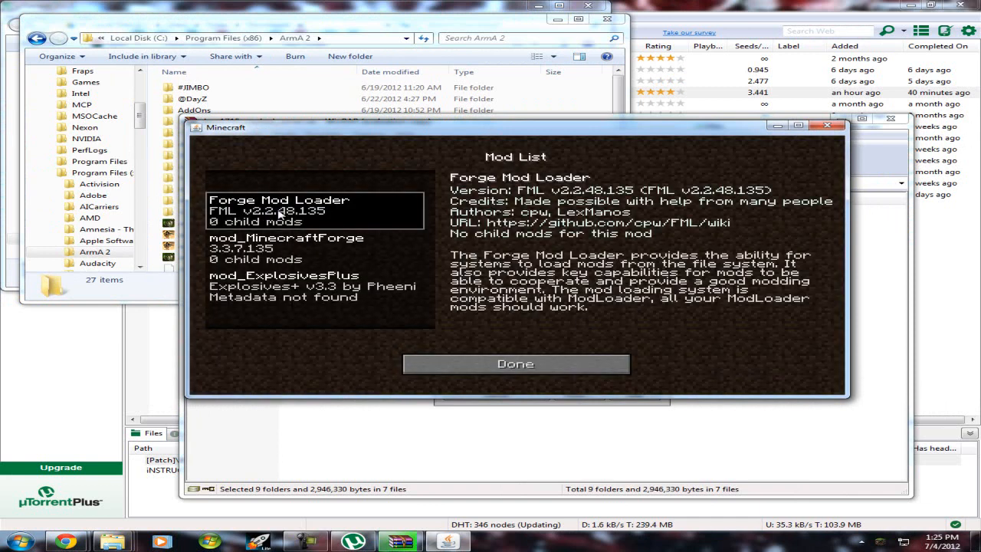
left_click(314, 291)
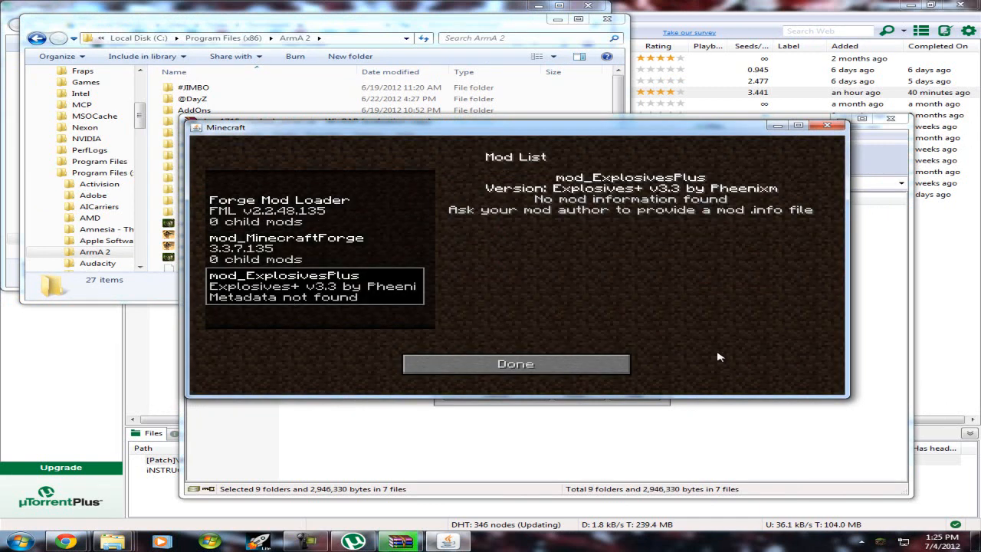
mouse_move(580, 339)
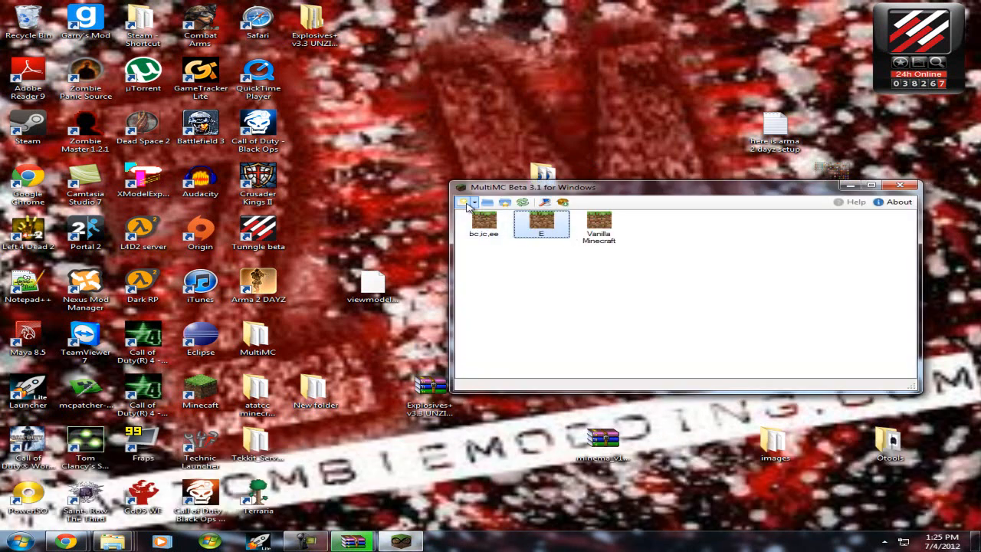
Reopen instance E's mod editor on the minecraft/resources list with mod and newsound folders
right_click(542, 222)
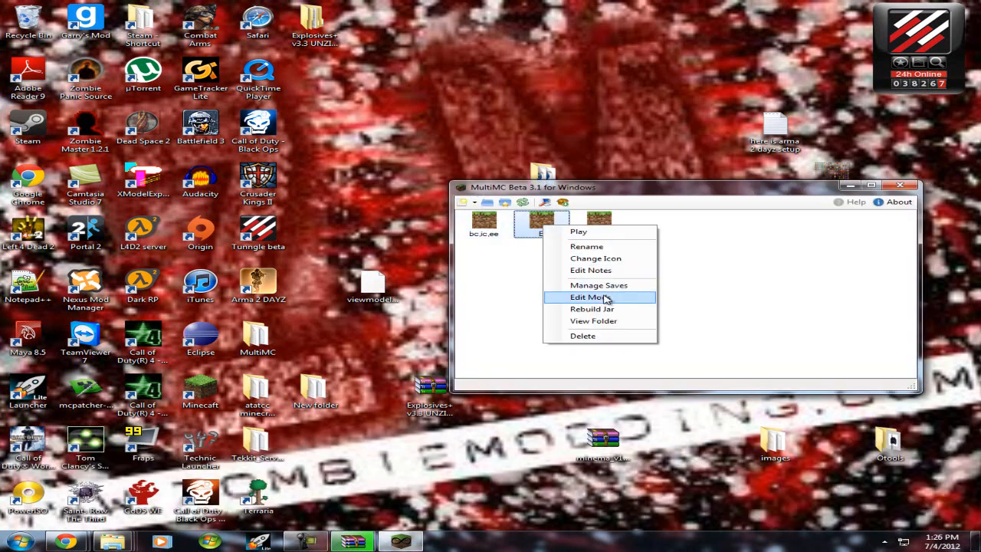
left_click(588, 296)
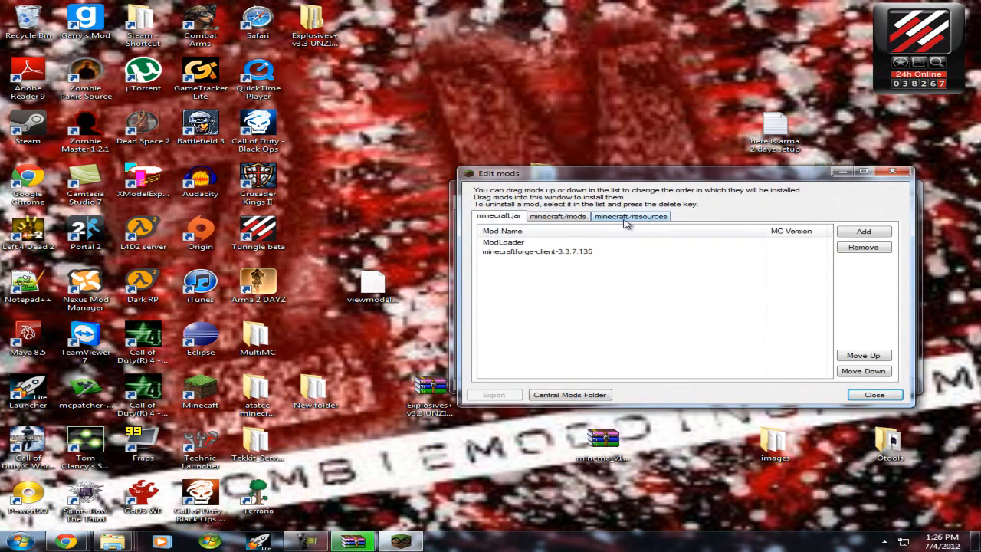
left_click(630, 216)
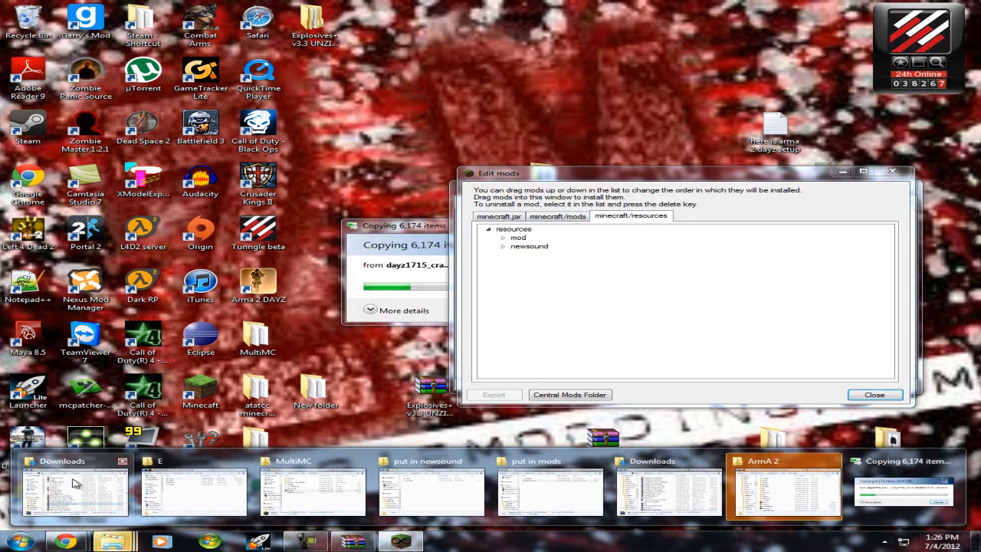
Add the nuke sound folder to E's newsound resources, merging conflicts, and finish editing
left_click(100, 460)
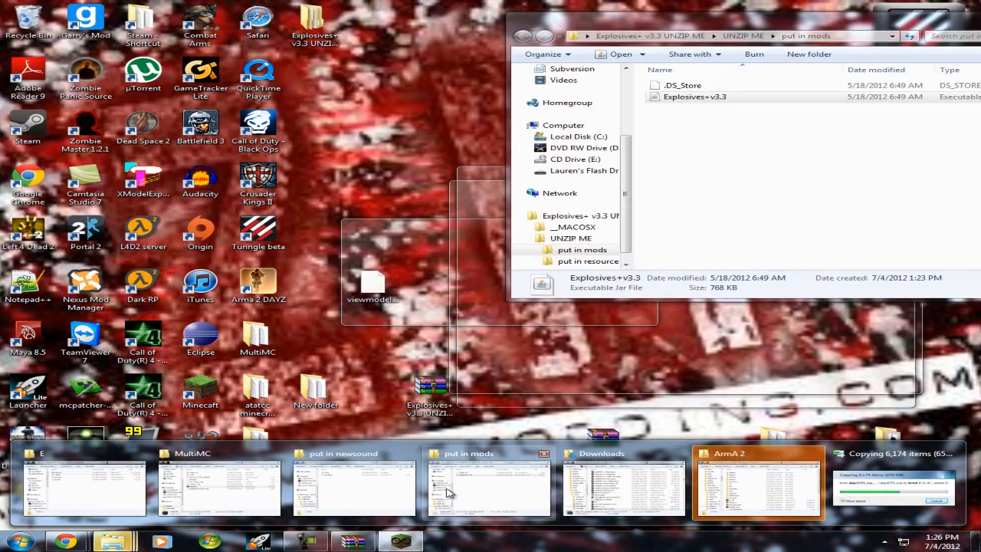
left_click(353, 487)
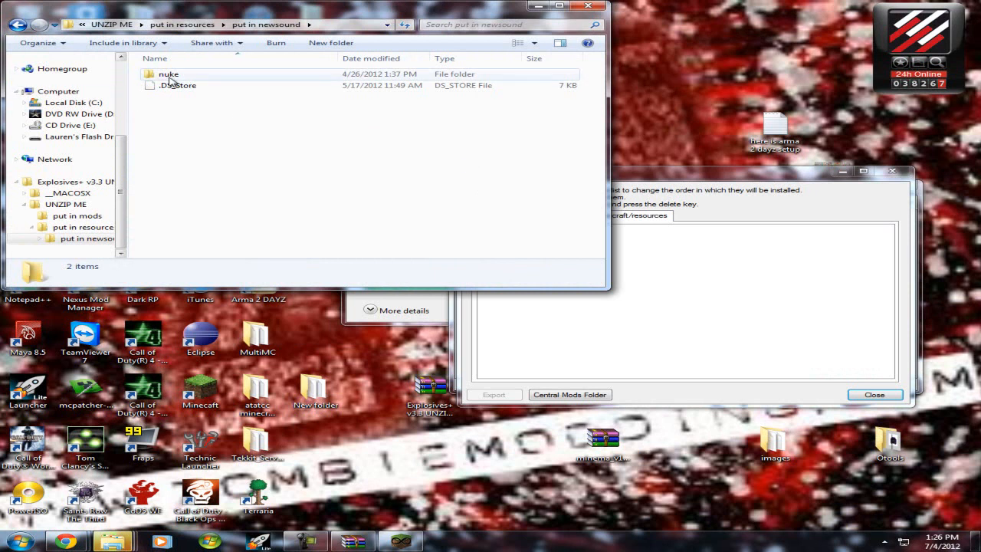
left_click(169, 73)
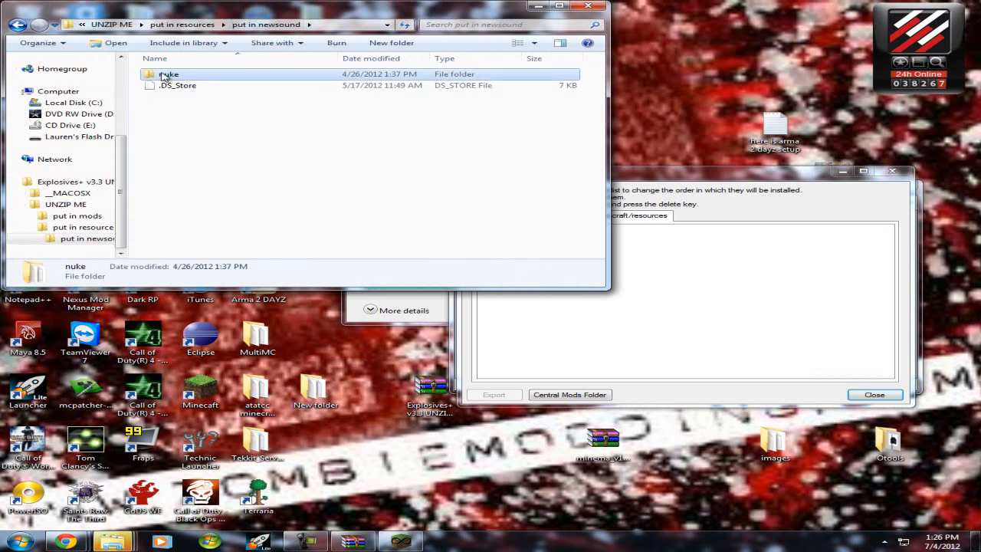
mouse_move(662, 371)
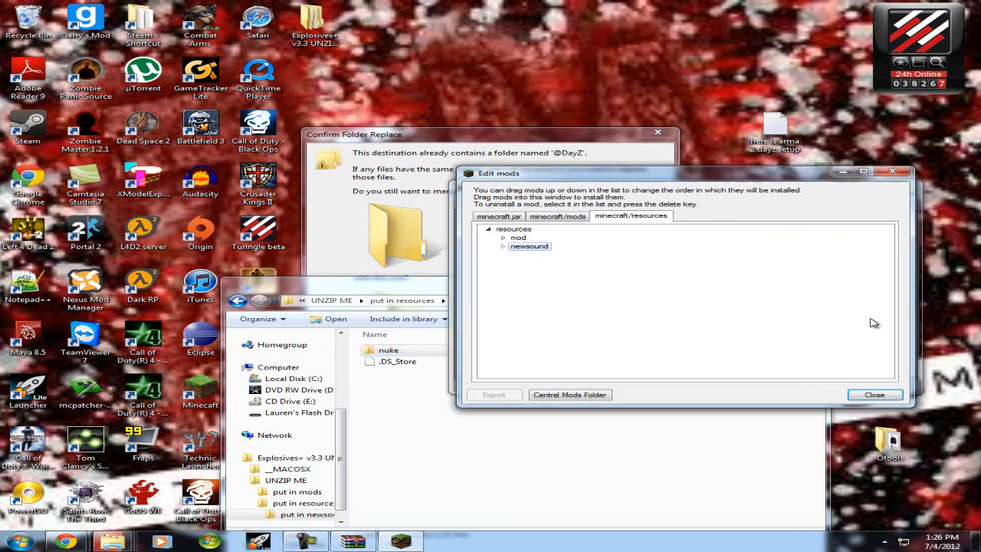
left_click(504, 246)
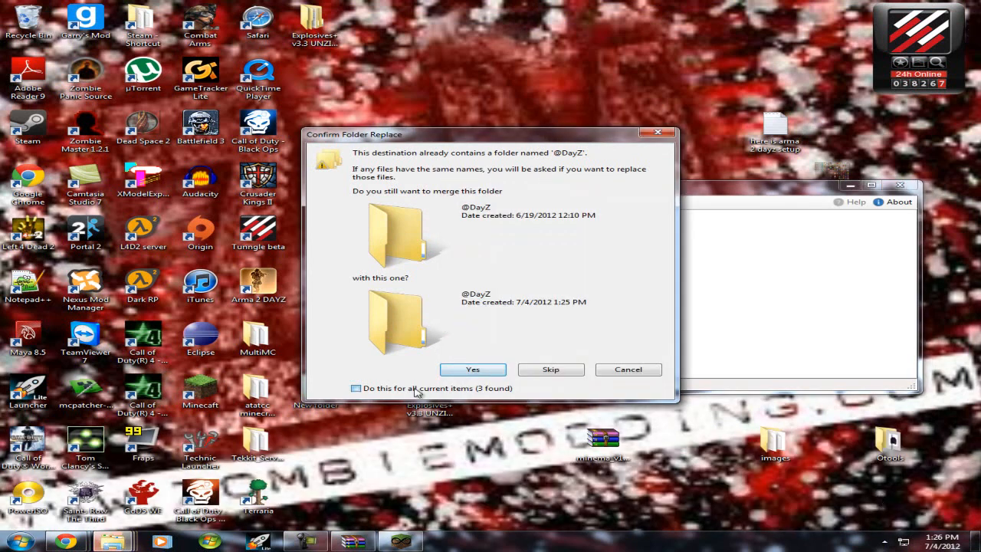
left_click(472, 370)
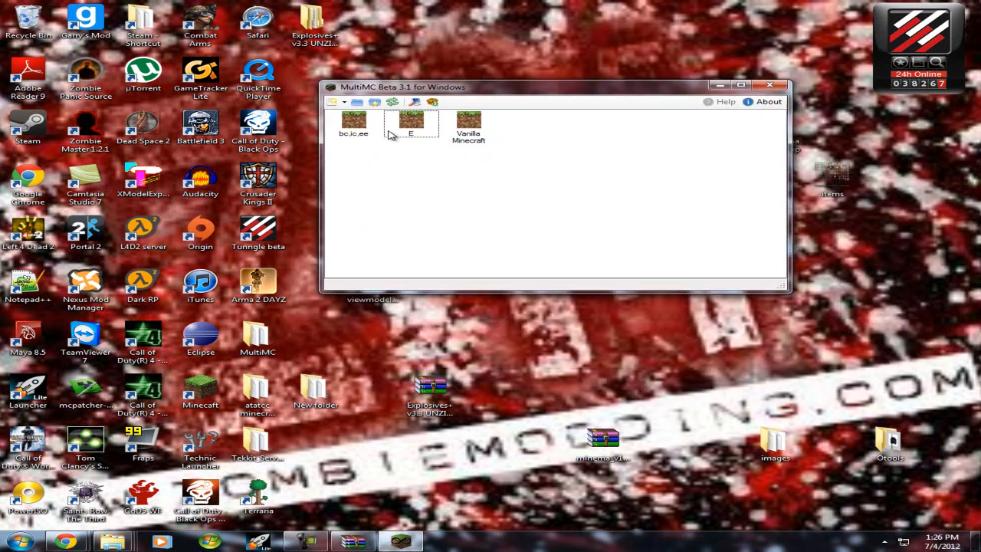
Relaunch instance E and confirm Explosives+ v3.3 appears in the Mod List with Forge
double_click(410, 124)
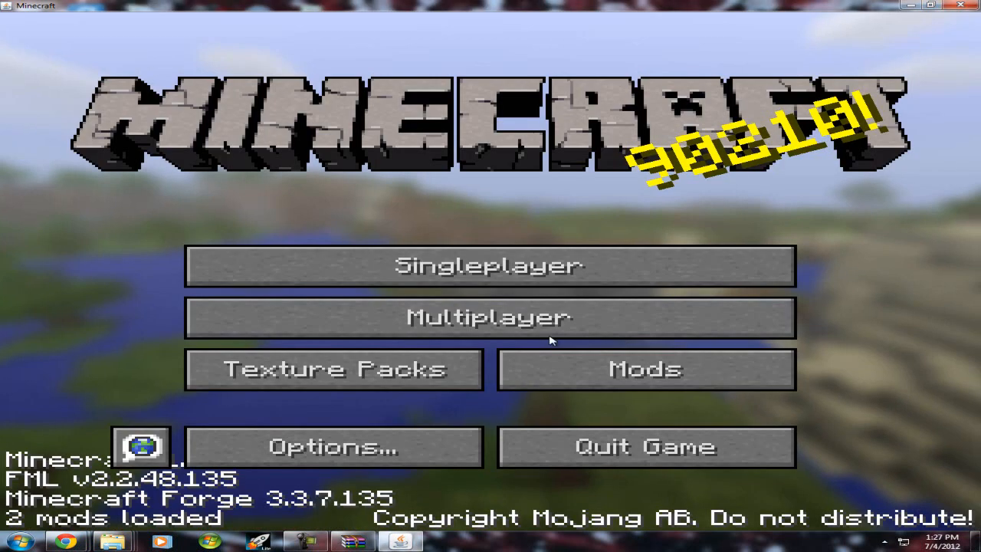
left_click(645, 369)
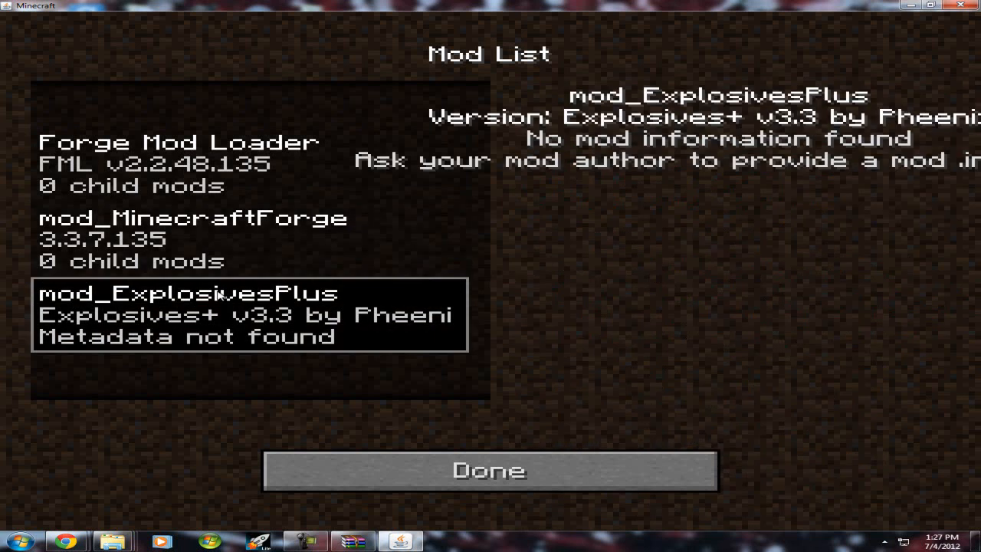
Create and enter a new single-player world, then bring up the item selection inventory
left_click(488, 469)
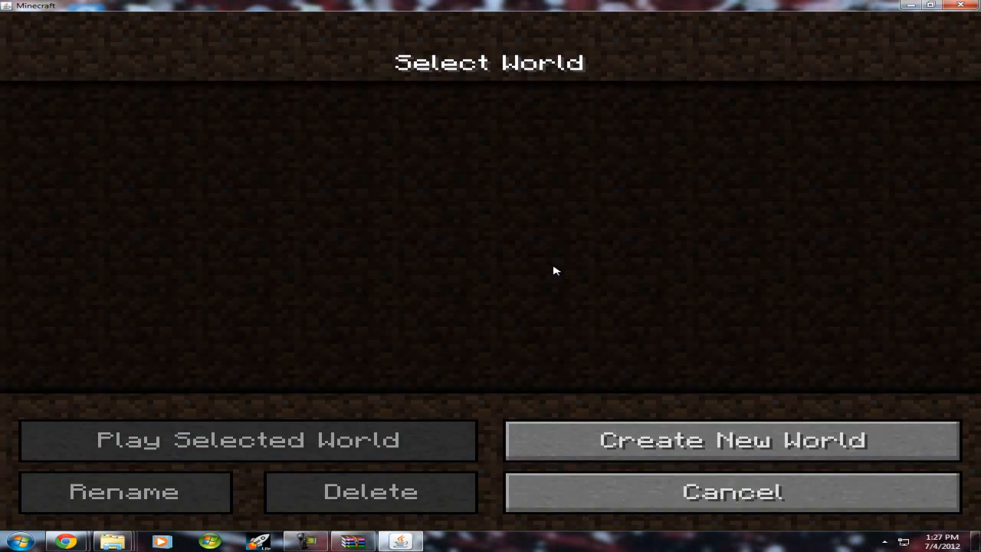
left_click(730, 439)
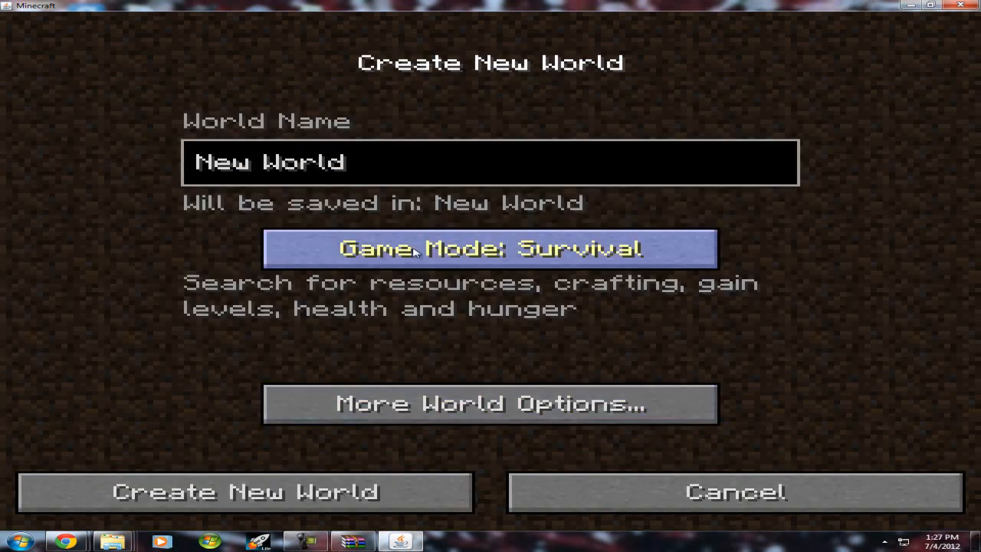
left_click(245, 492)
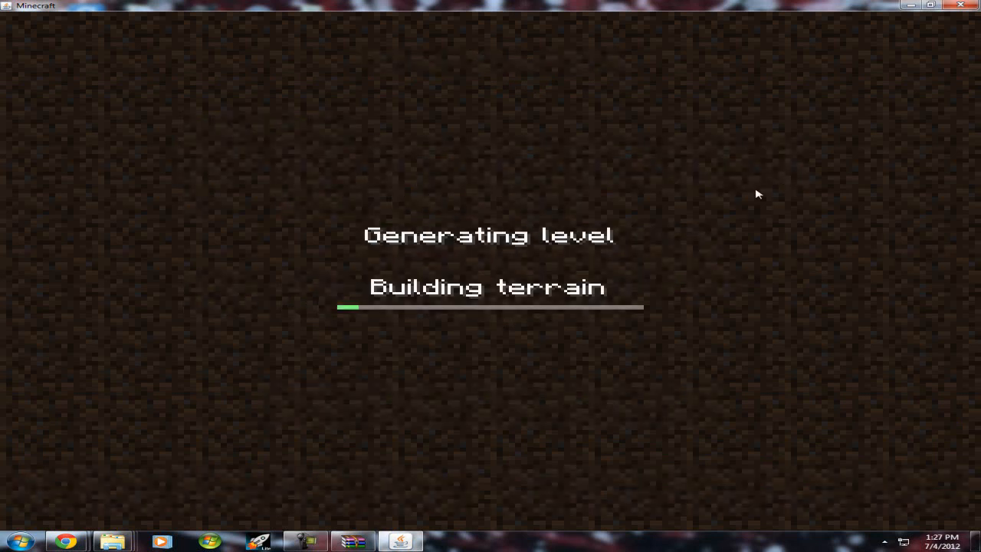
mouse_move(347, 247)
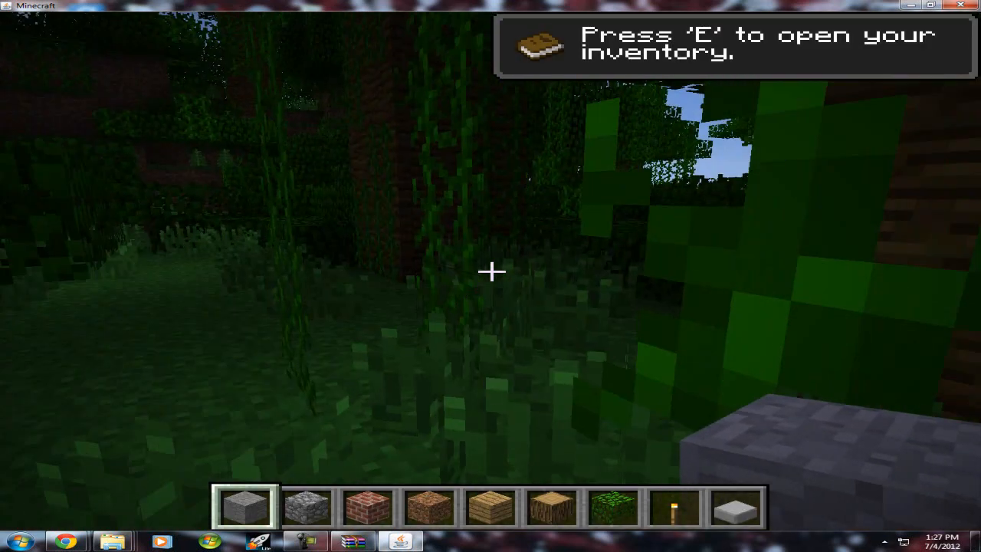
mouse_move(490, 275)
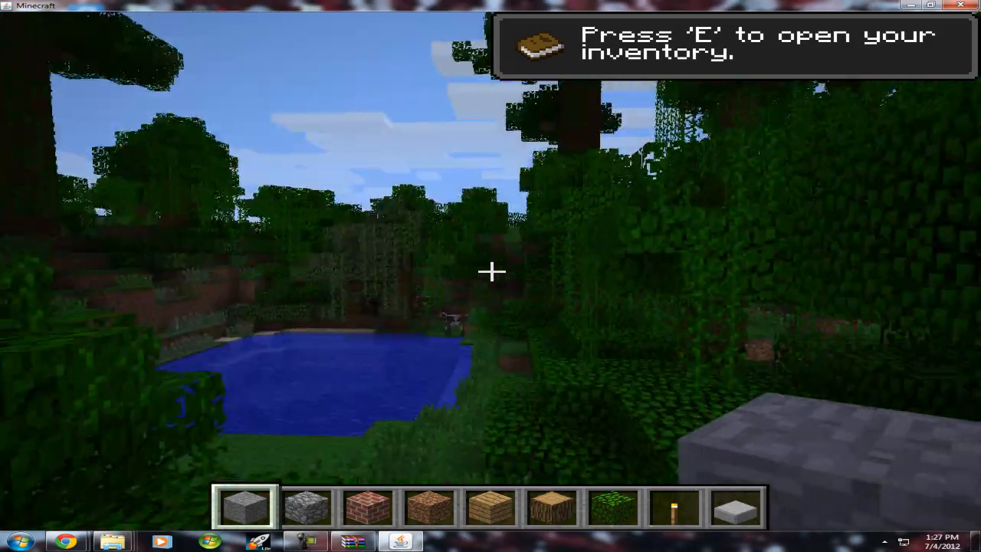
mouse_move(490, 271)
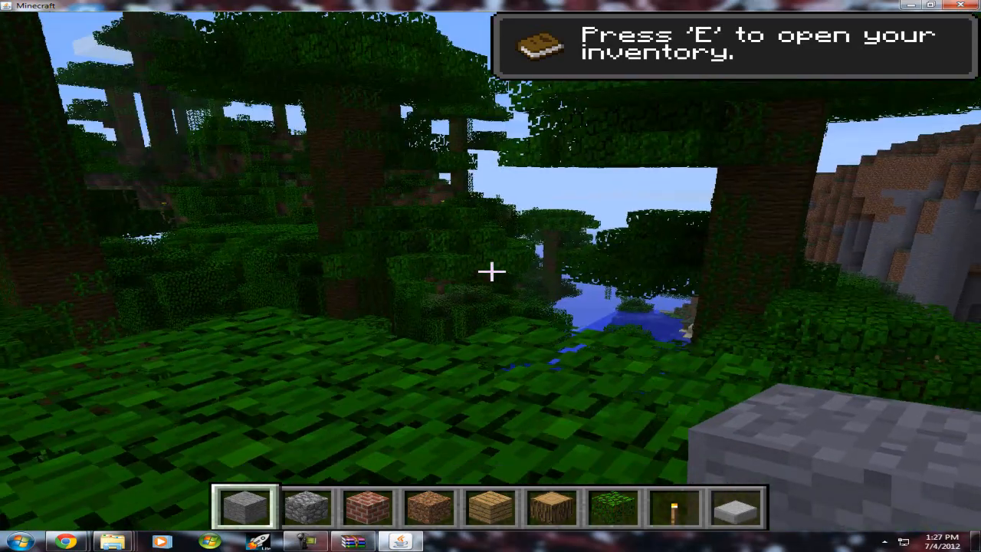
key("e")
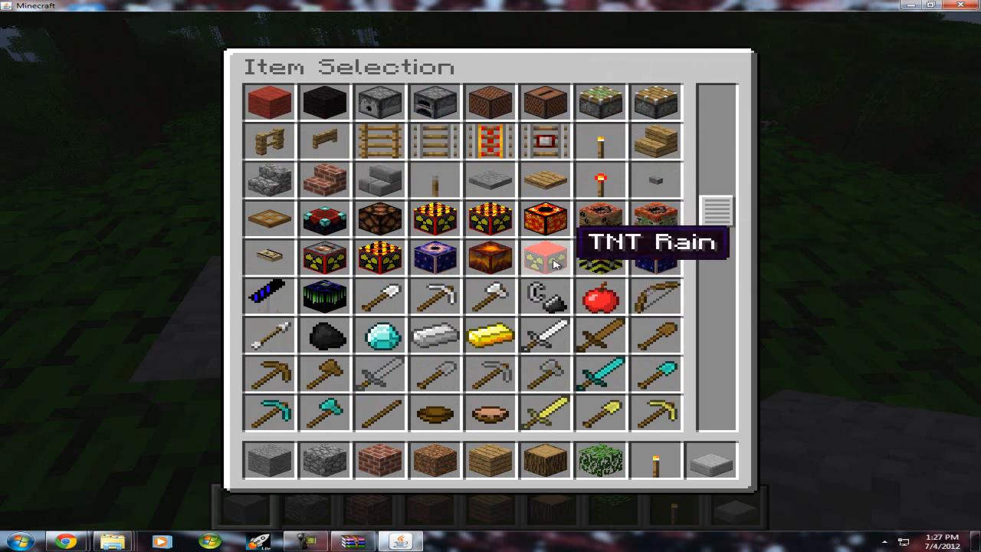
mouse_move(435, 256)
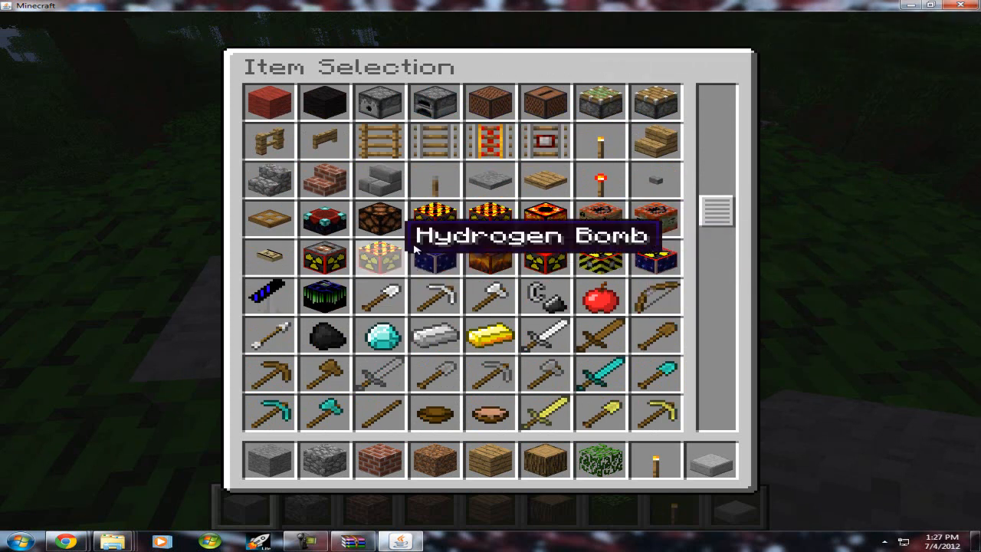
Scroll through the Explosives+ bombs list, then save the world and quit to title
scroll("down", 3)
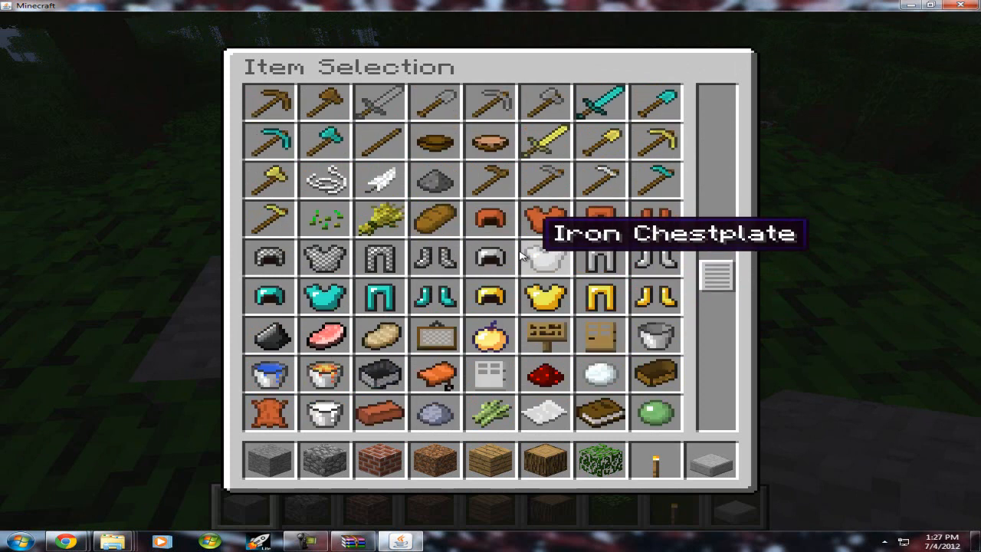
scroll("down", 3)
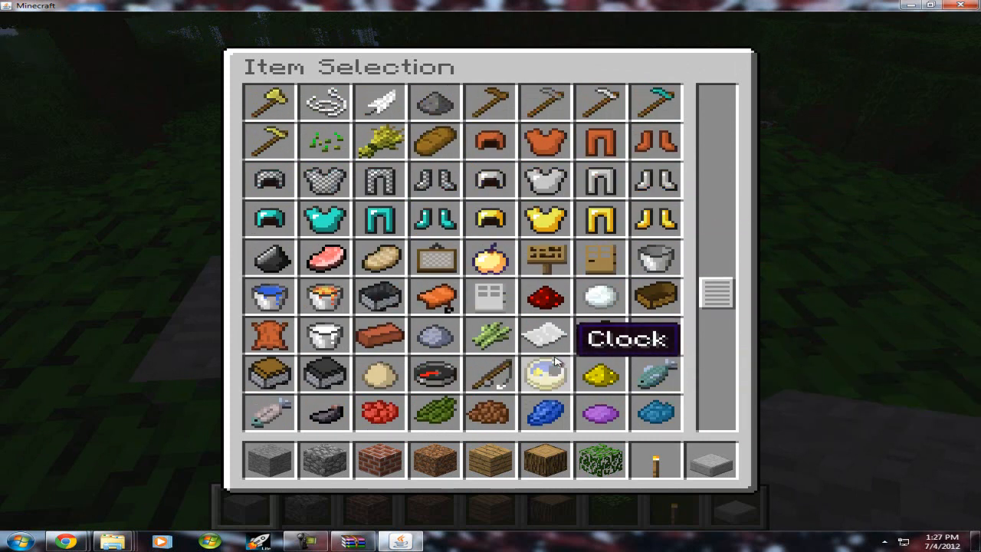
scroll("up", 3)
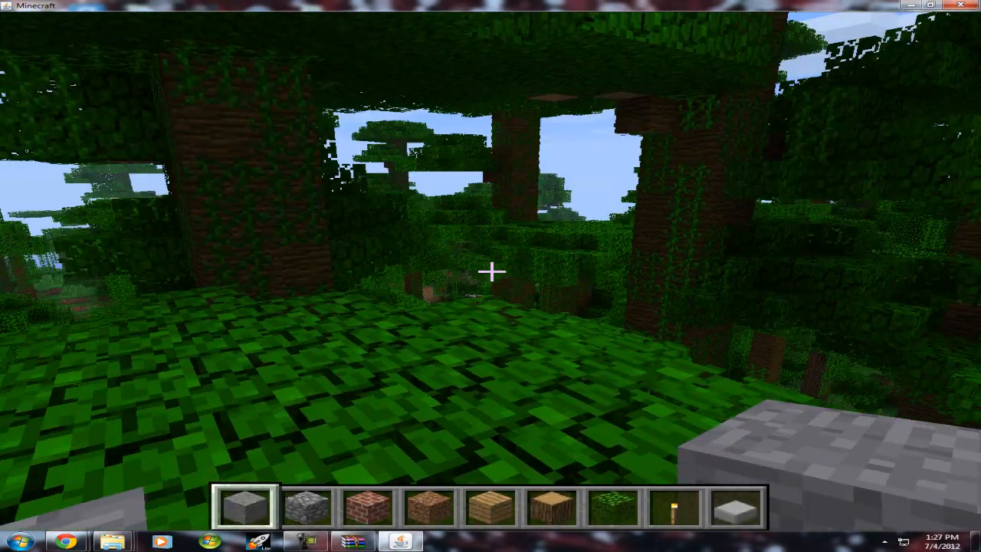
key("Escape")
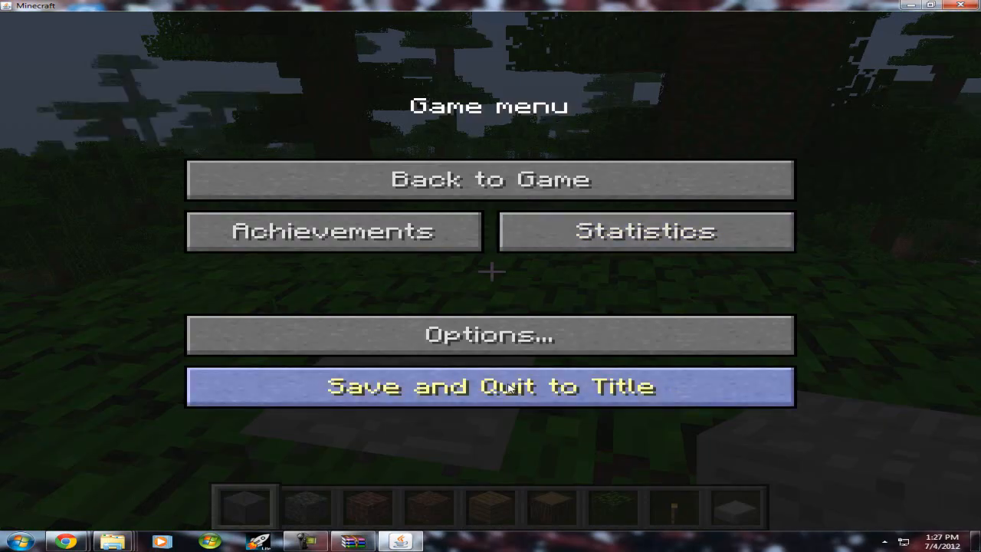
left_click(490, 386)
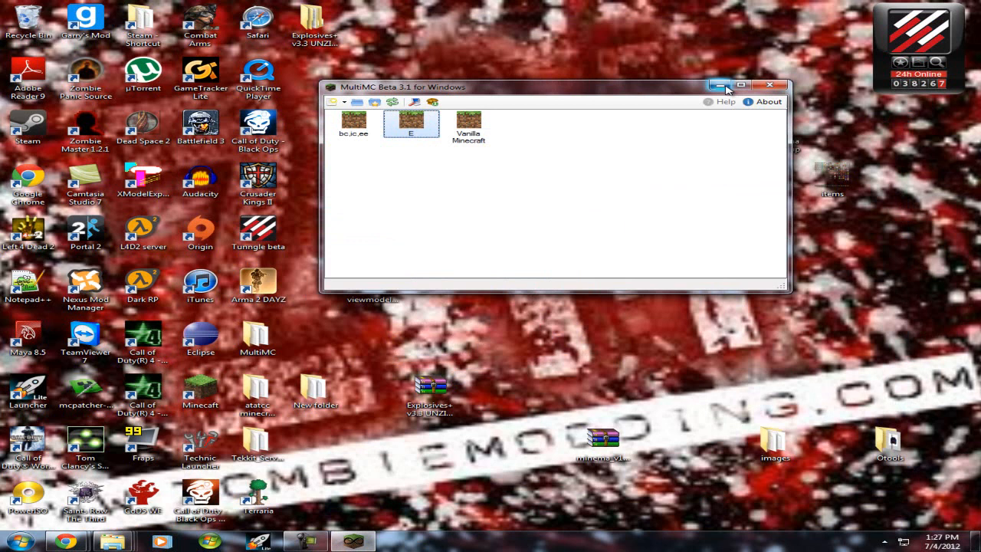
mouse_move(115, 540)
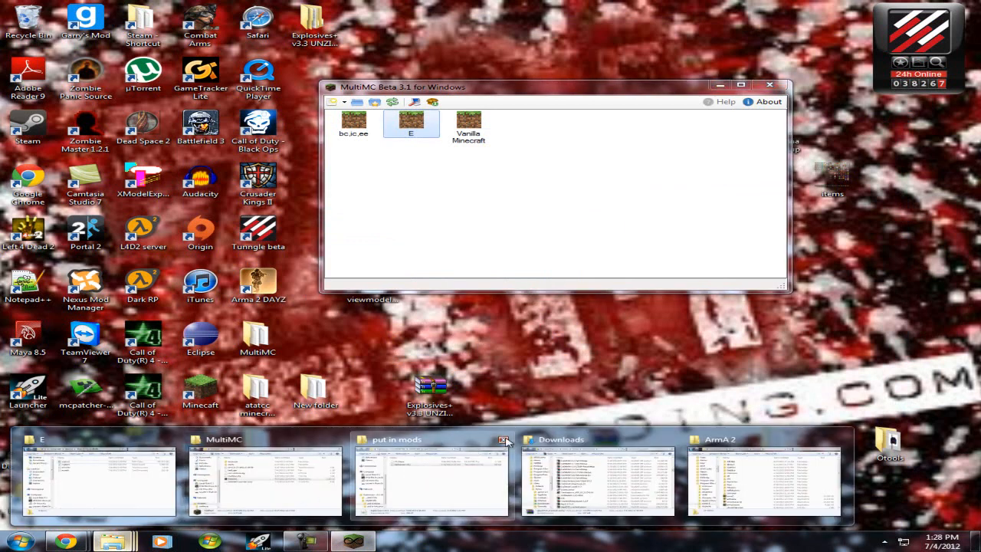
Close the put in mods and Downloads folder windows and return to the desktop
left_click(503, 439)
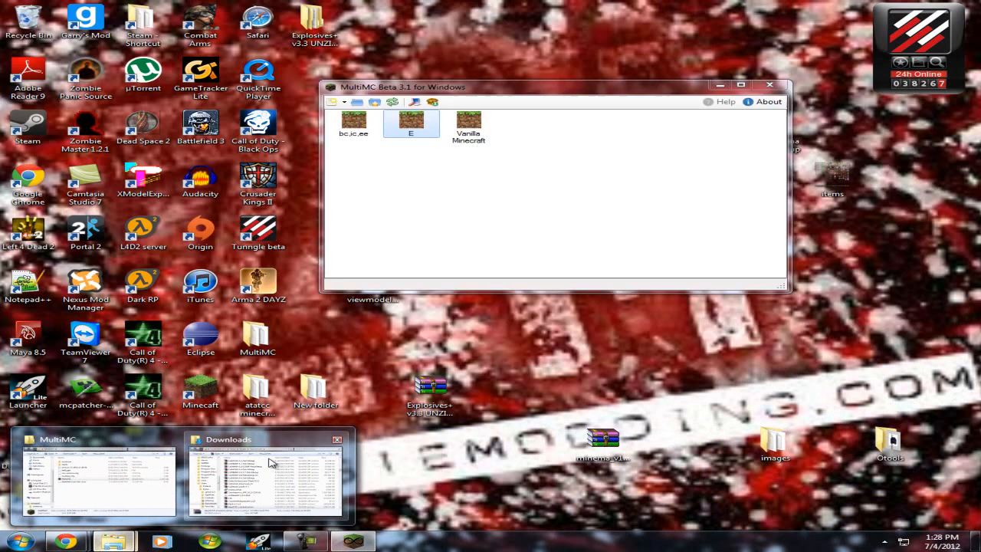
left_click(336, 439)
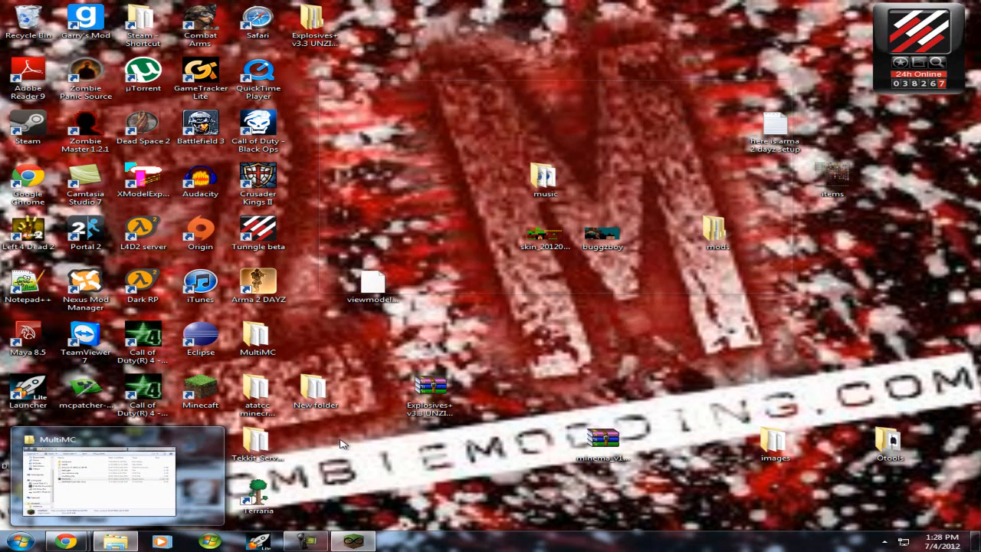
left_click(115, 475)
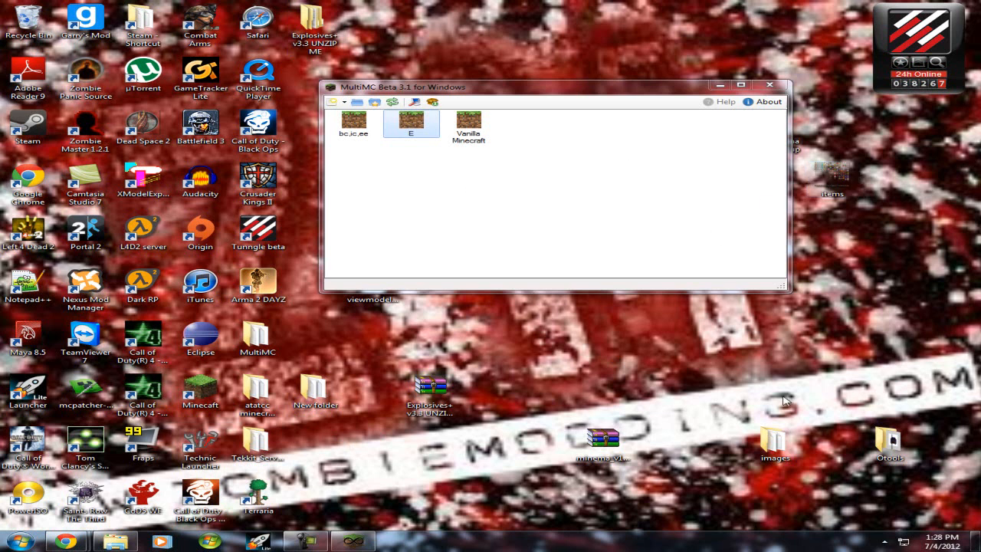
mouse_move(565, 481)
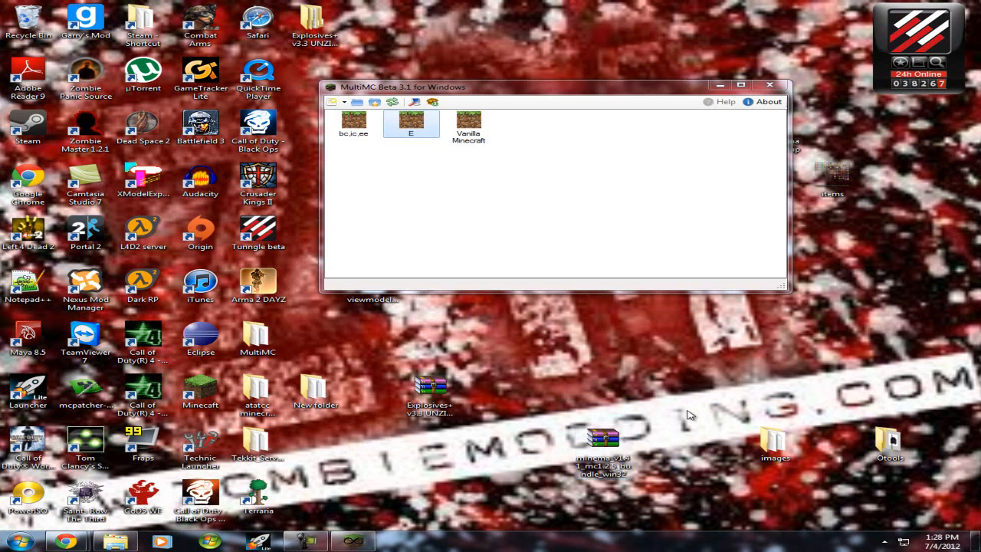
Open the Minema v1.41 bundle zip in WinRAR and dismiss the license reminder
left_click(603, 448)
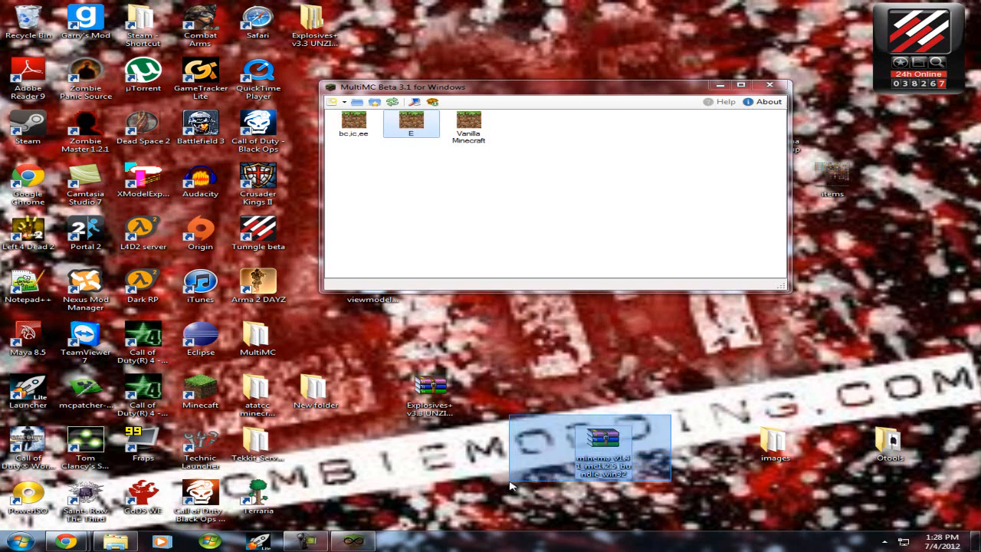
mouse_move(605, 445)
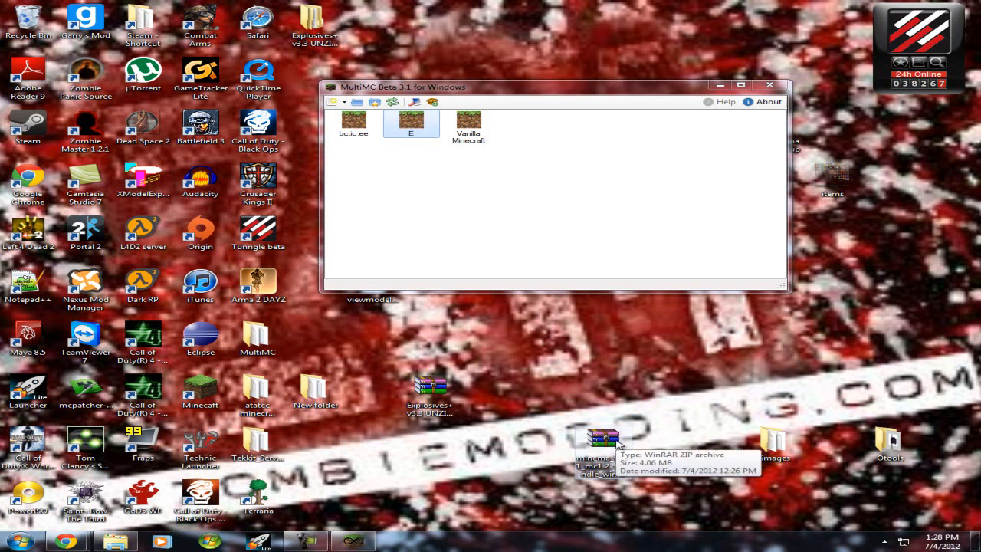
mouse_move(691, 405)
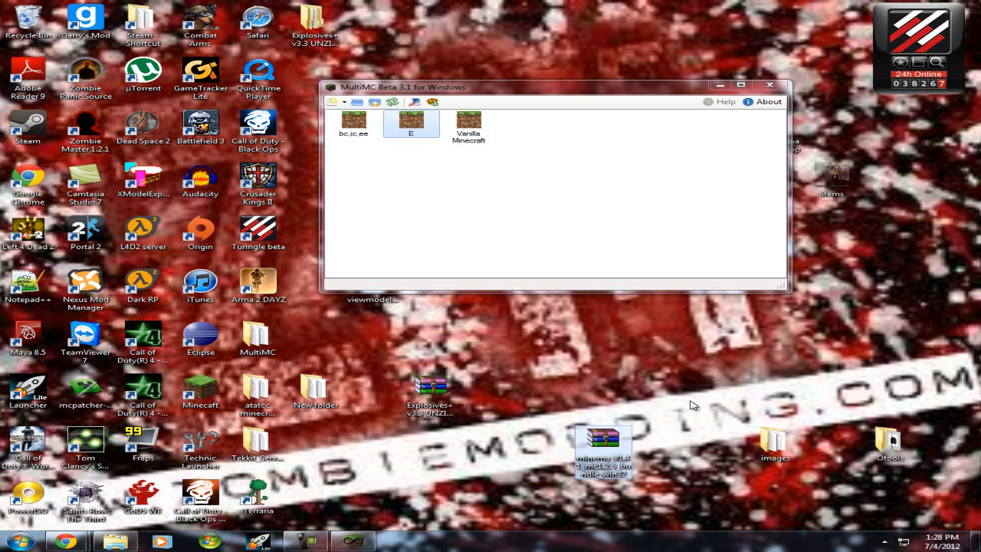
double_click(603, 452)
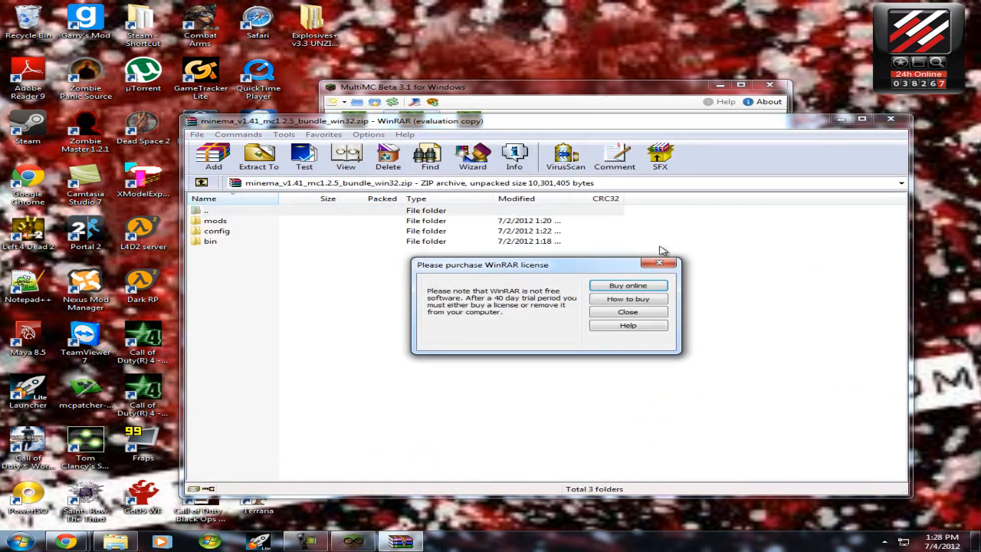
left_click(626, 311)
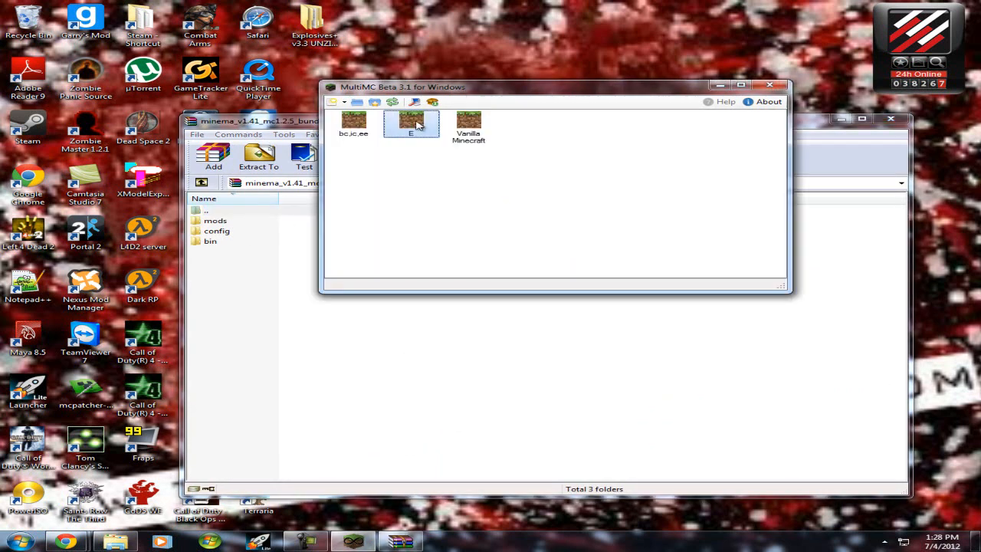
Add minema_v1.41_mc1.2.5 to instance E's mods folder via the mod editor
right_click(411, 125)
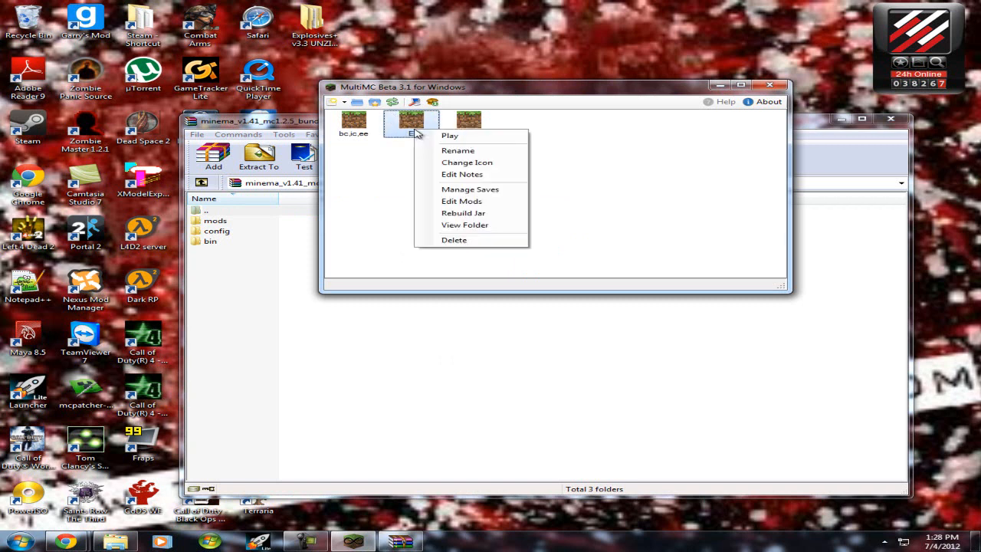
mouse_move(461, 201)
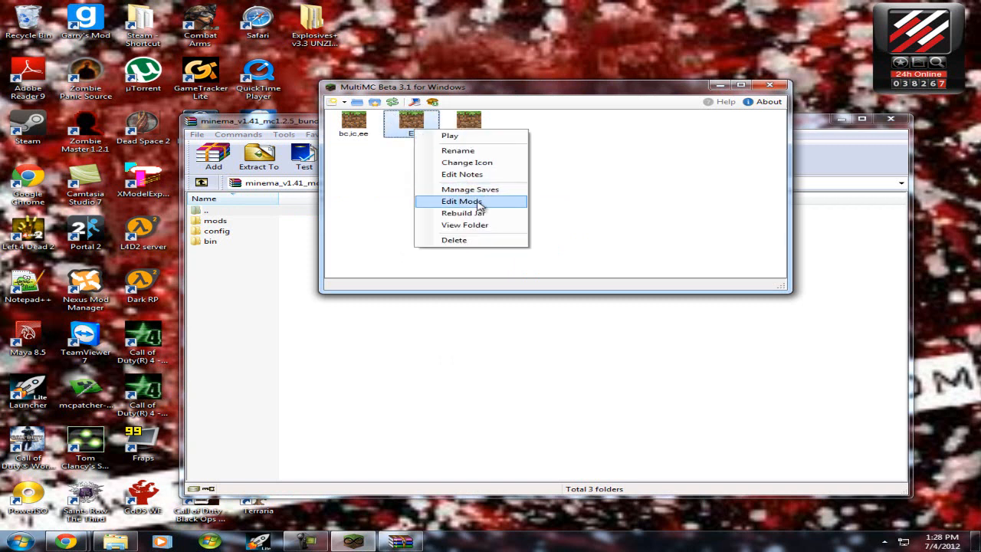
left_click(461, 200)
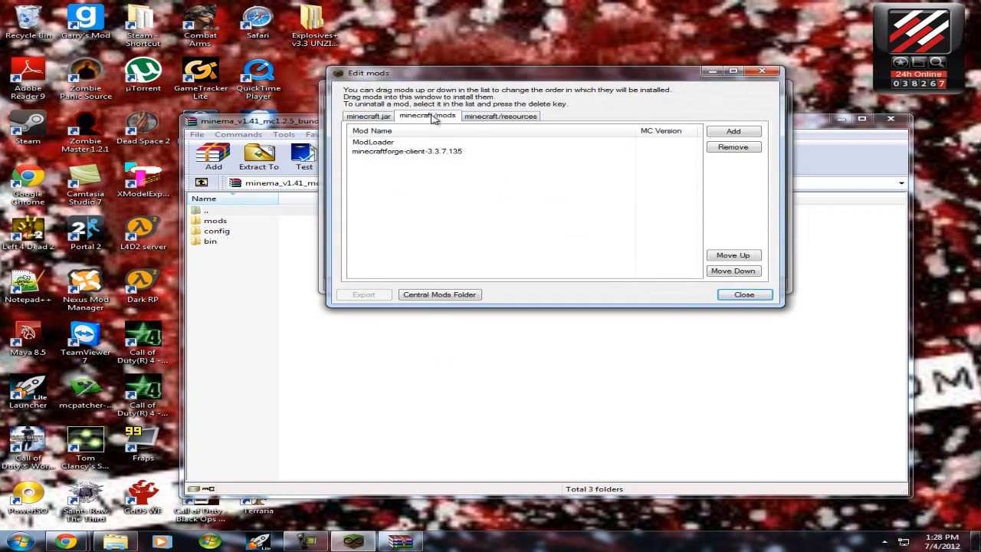
left_click(426, 116)
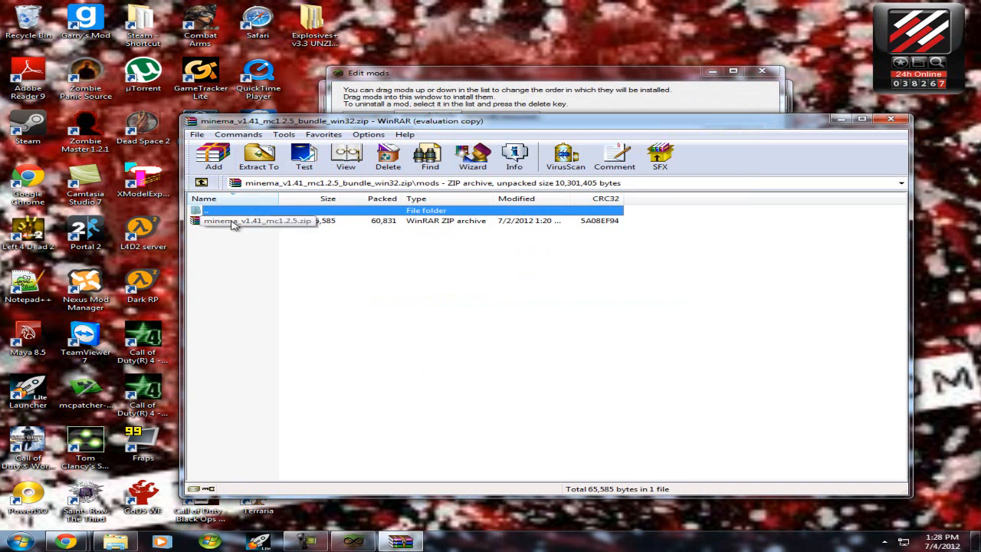
left_click(257, 220)
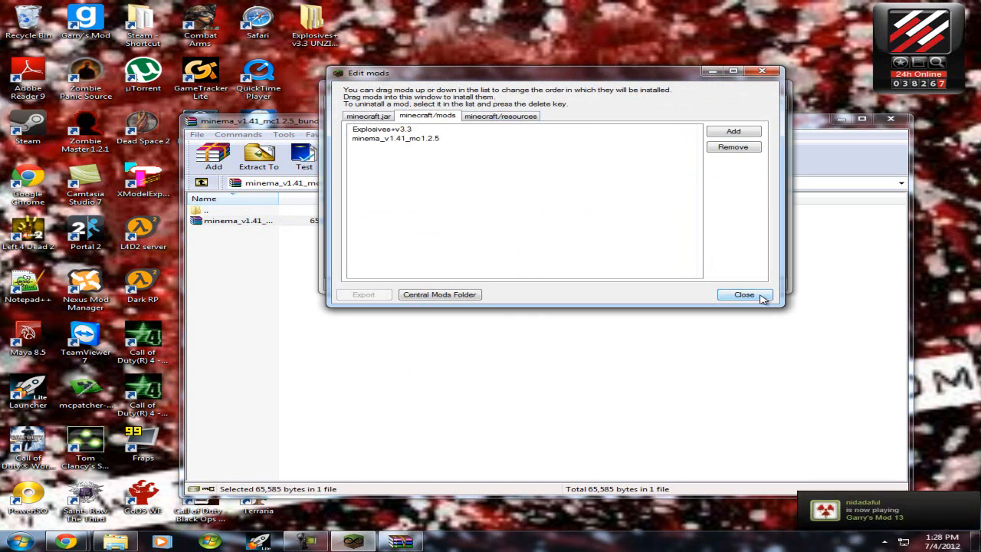
left_click(743, 294)
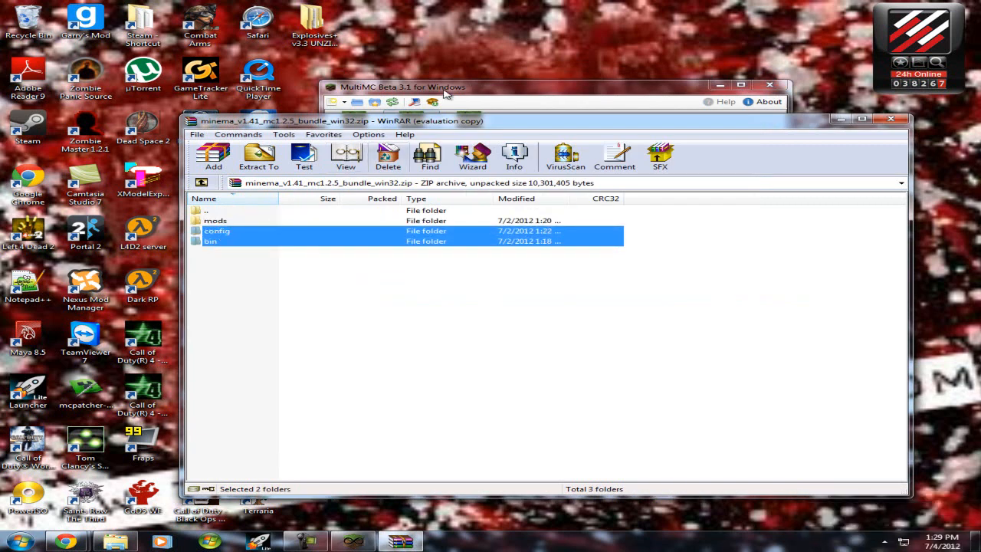
Copy Minema's config and bin into instance E's .minecraft, confirming the merge, and close WinRAR
right_click(410, 123)
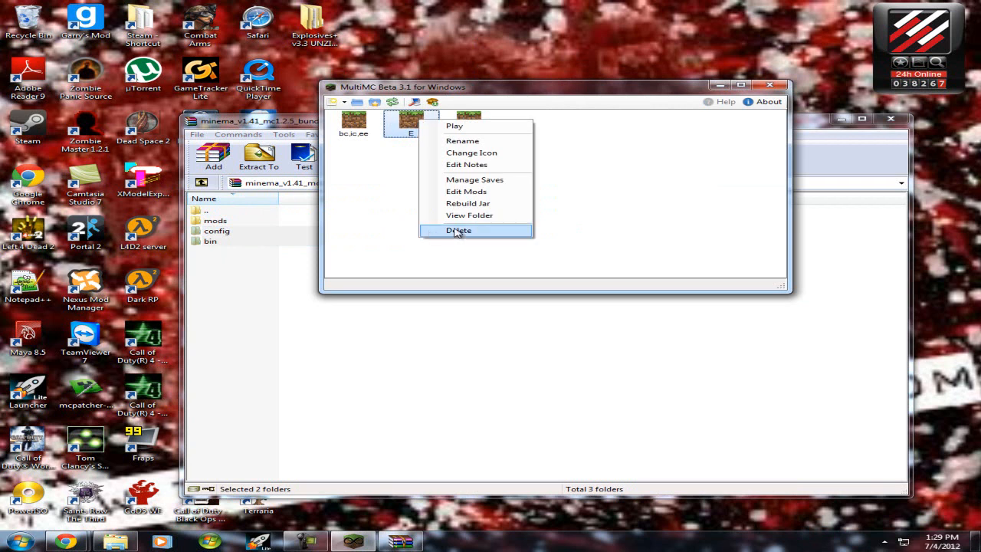
left_click(469, 214)
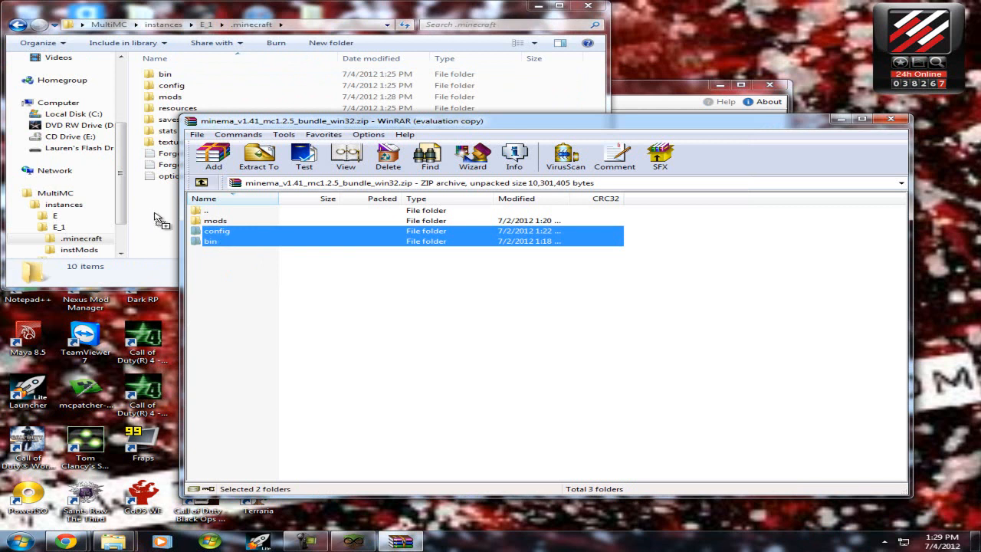
left_click(258, 157)
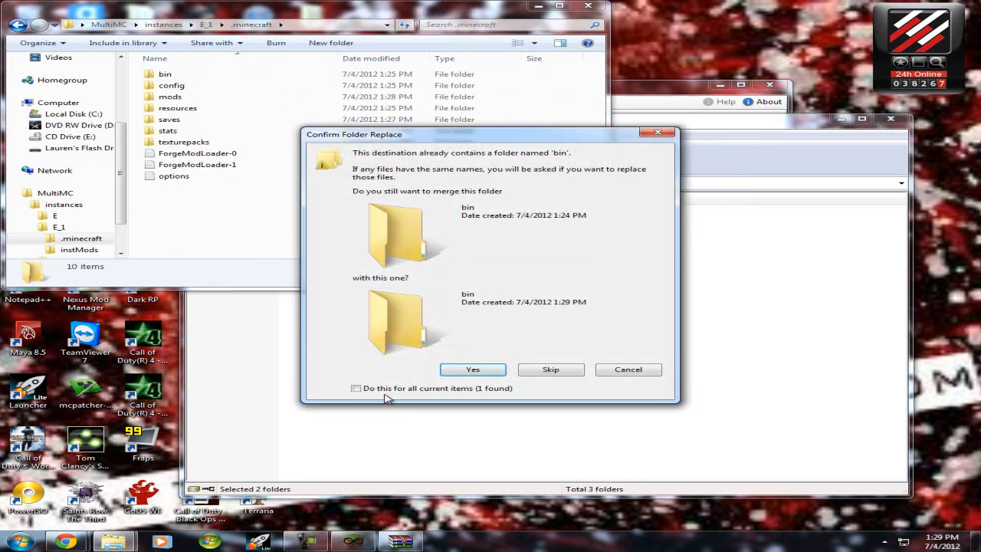
left_click(472, 369)
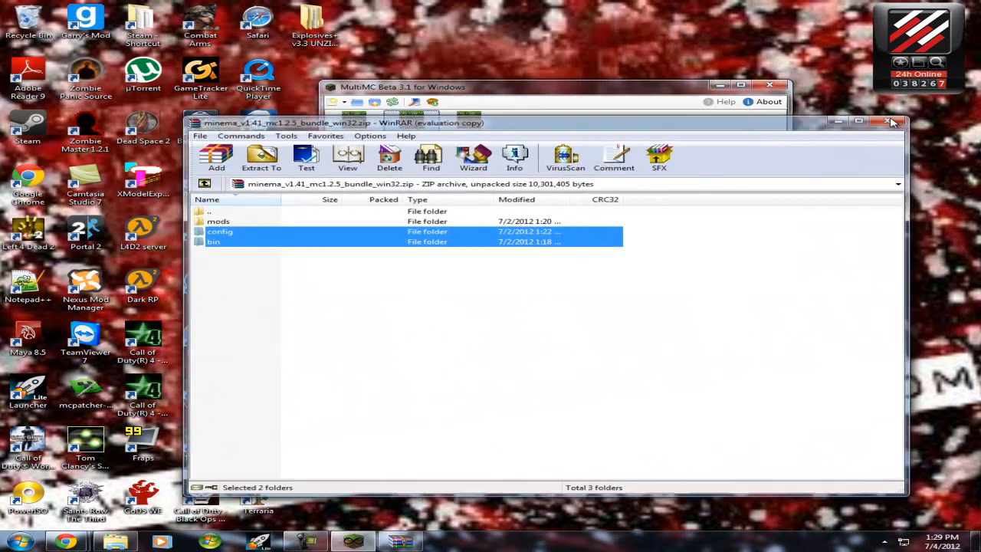
left_click(891, 121)
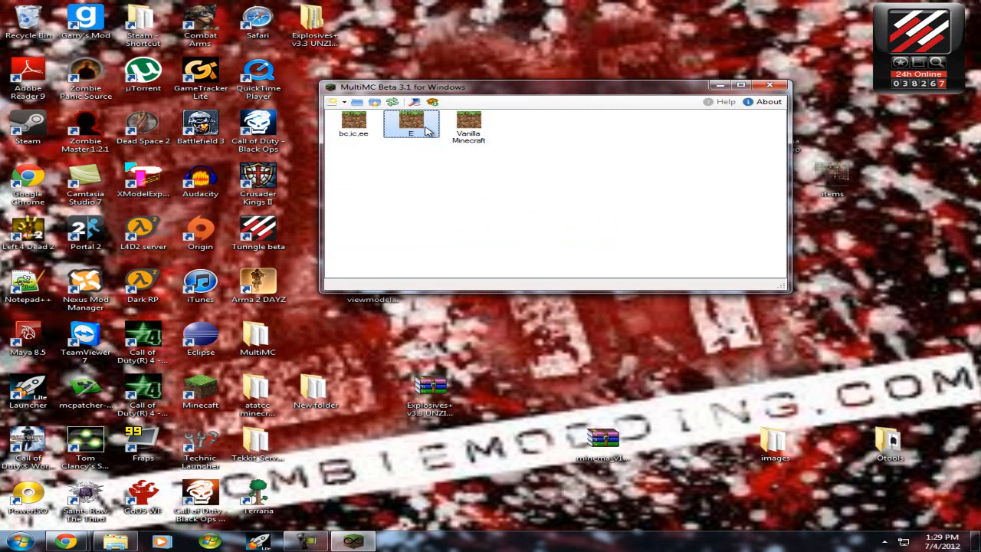
mouse_move(402, 498)
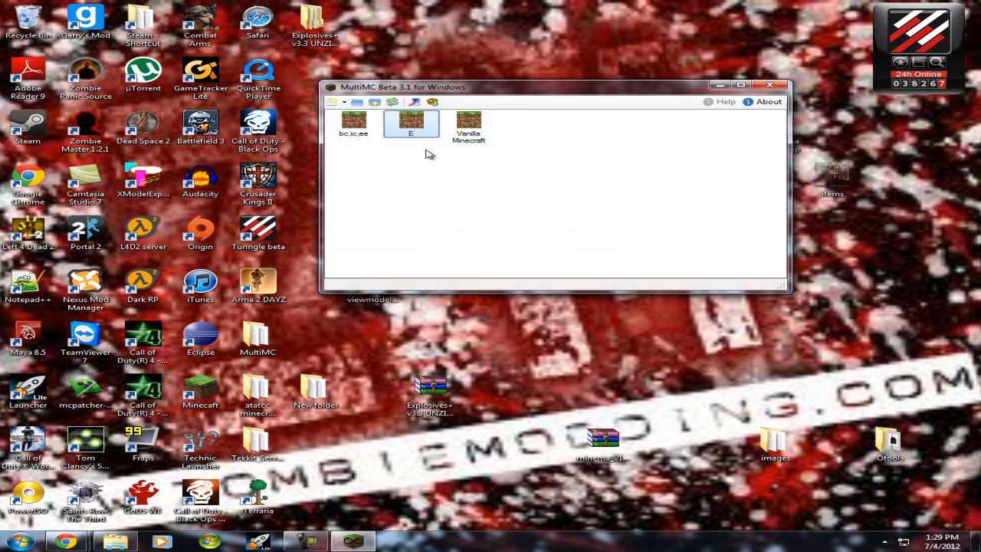
mouse_move(427, 148)
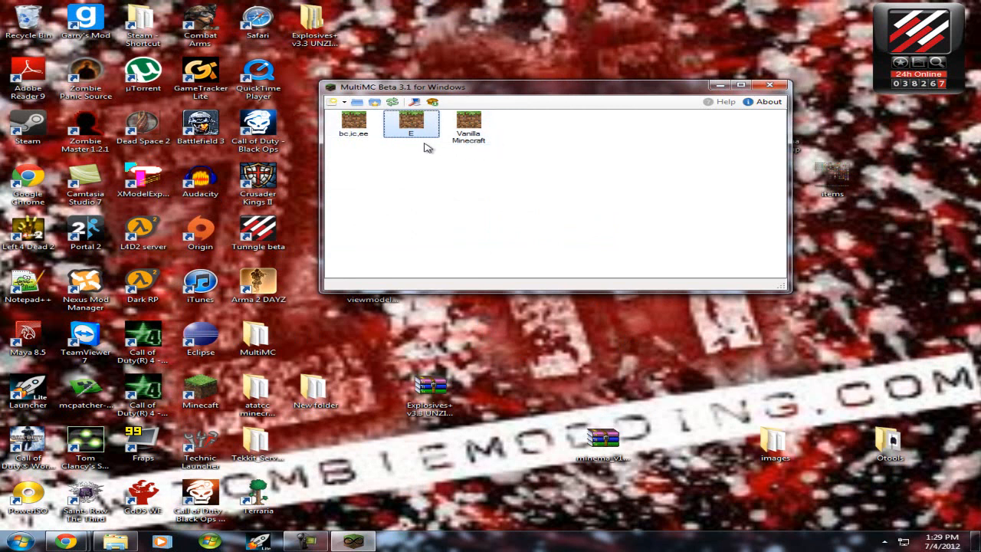
mouse_move(331, 69)
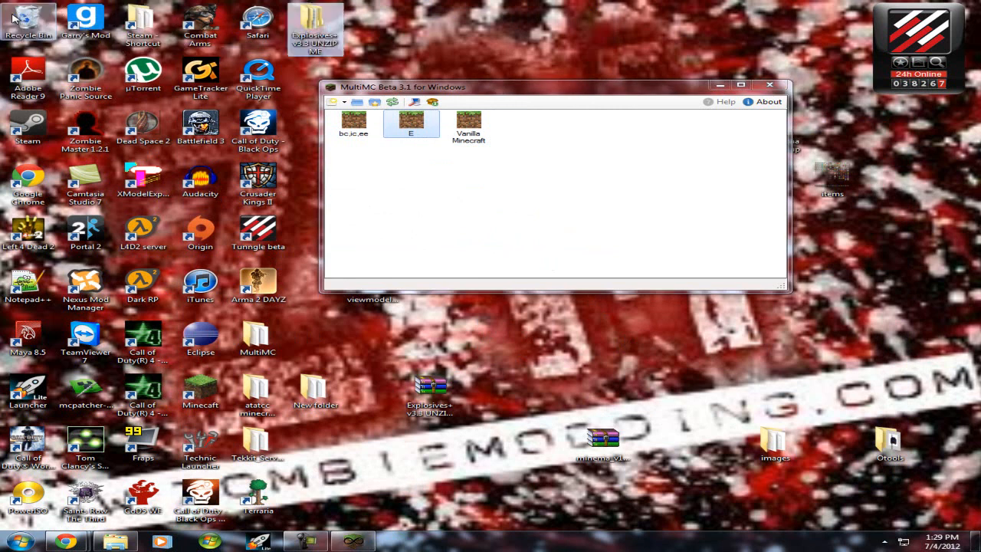
mouse_move(541, 328)
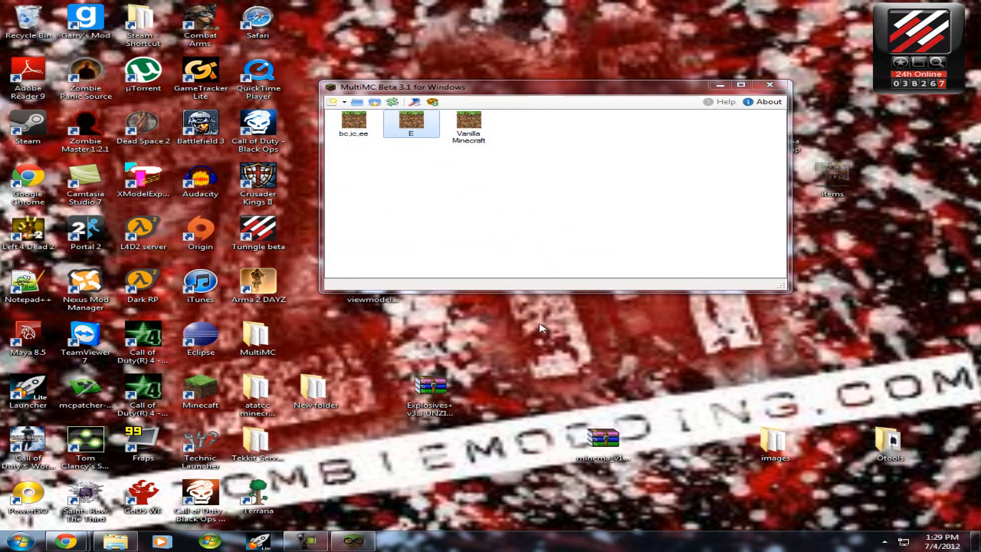
right_click(410, 123)
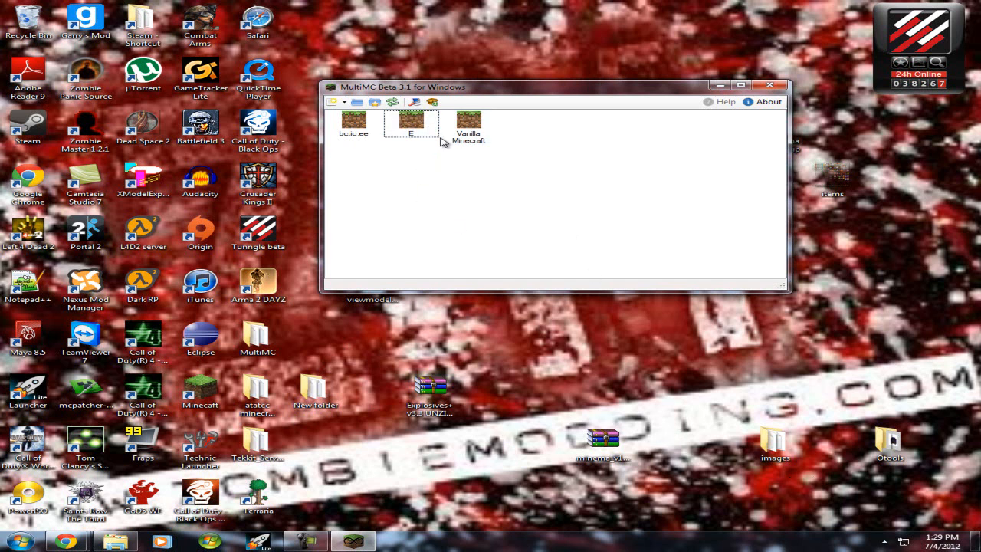
mouse_move(482, 506)
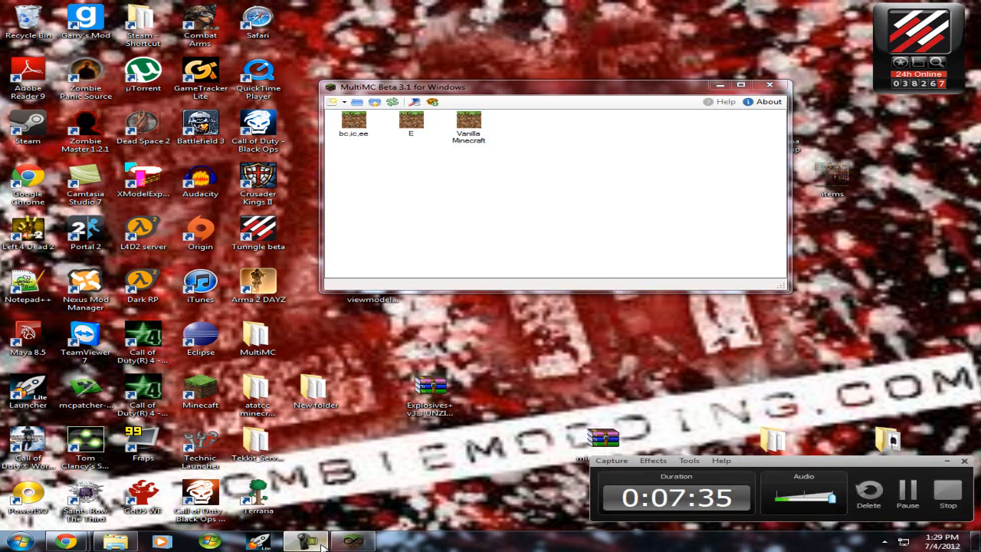
left_click(410, 125)
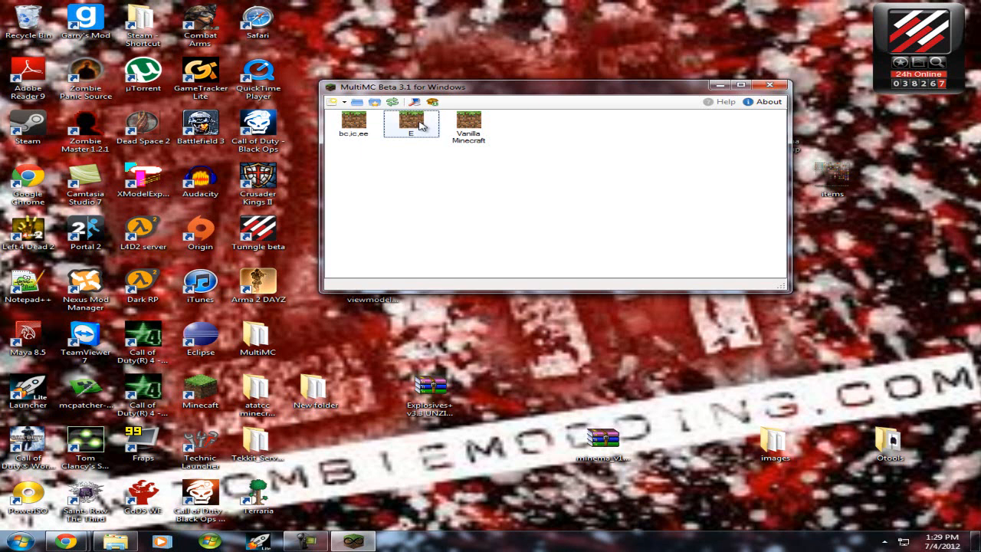
mouse_move(658, 190)
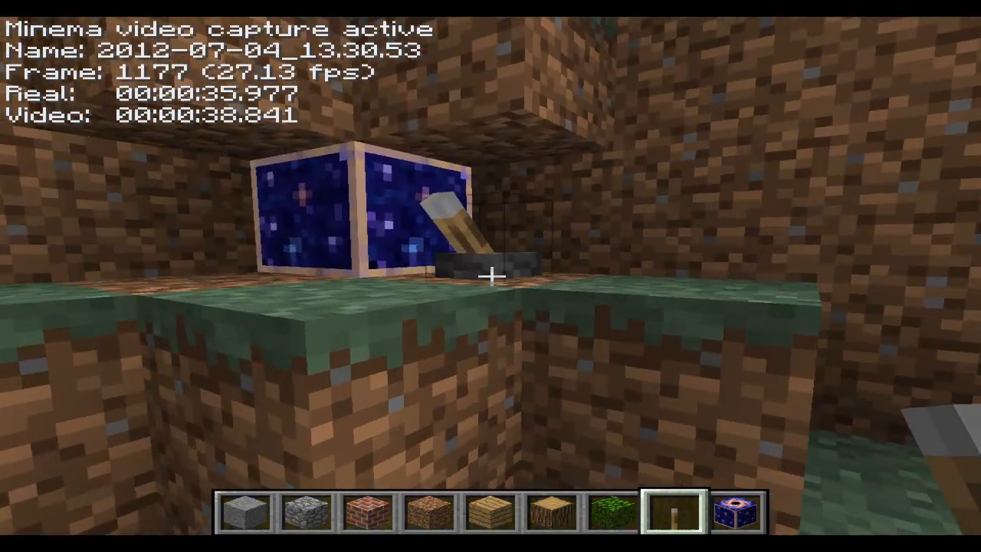
mouse_move(490, 276)
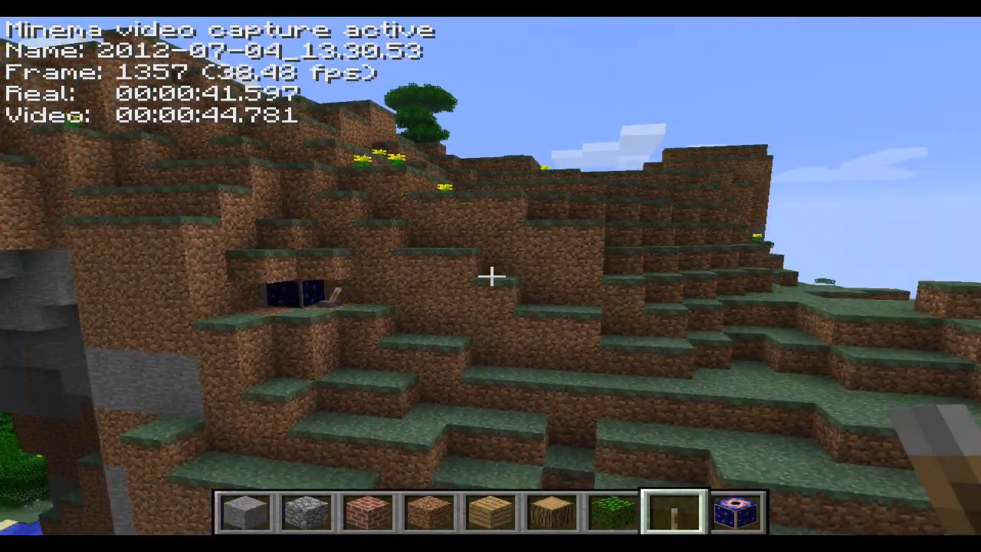
mouse_move(490, 276)
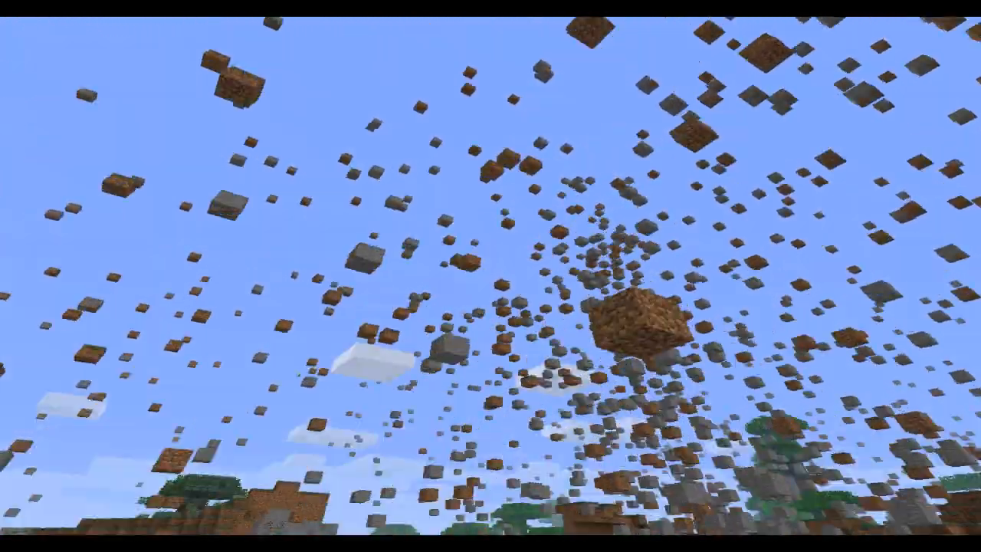
mouse_move(490, 276)
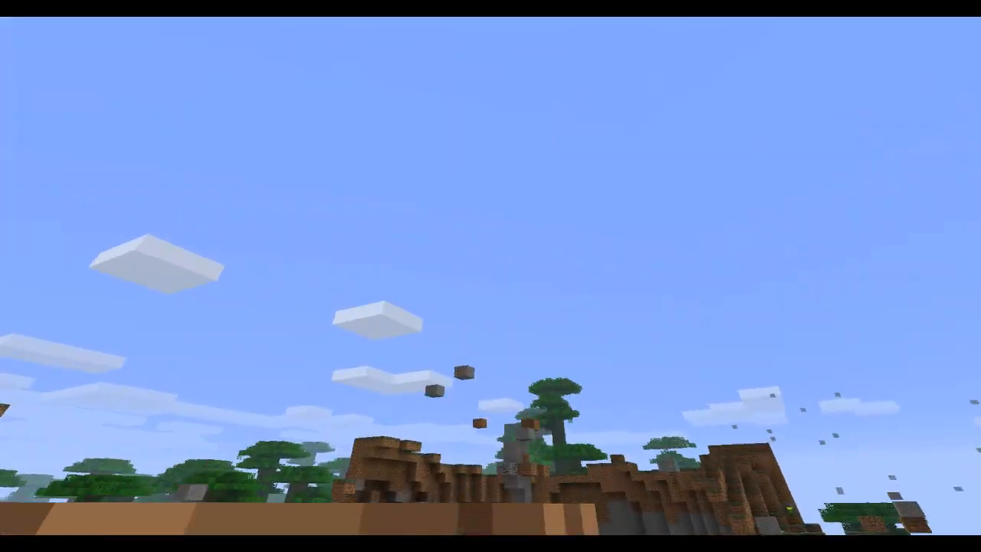
mouse_move(491, 276)
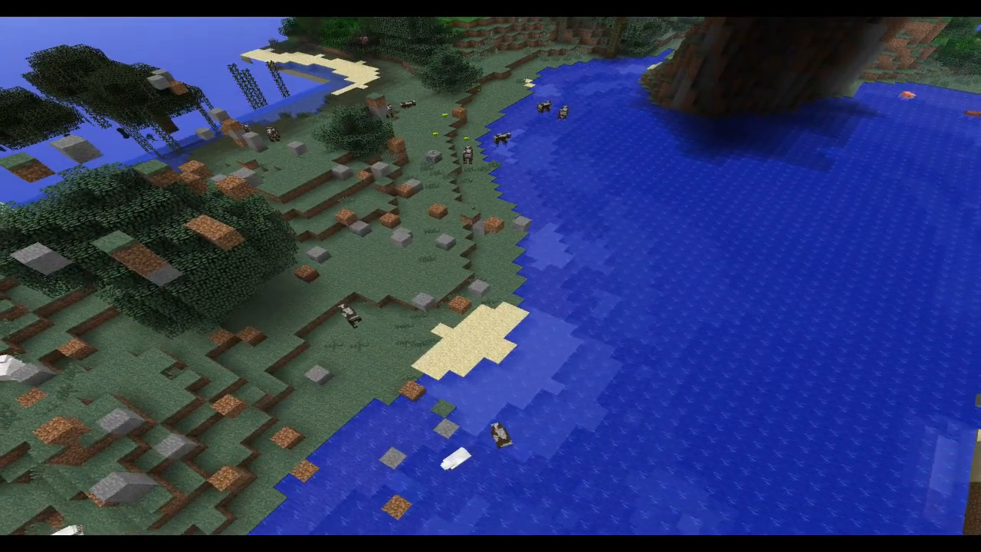
mouse_move(490, 276)
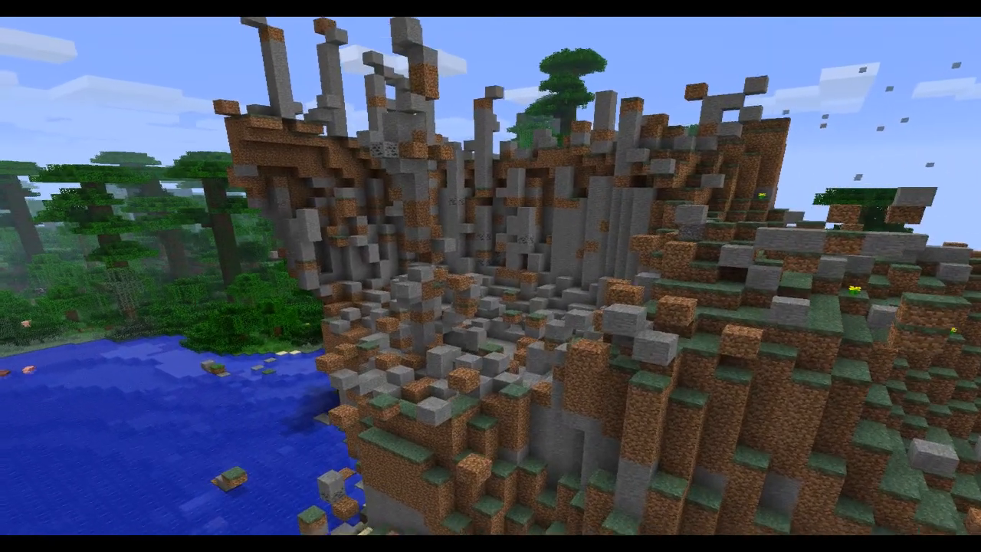
mouse_move(490, 276)
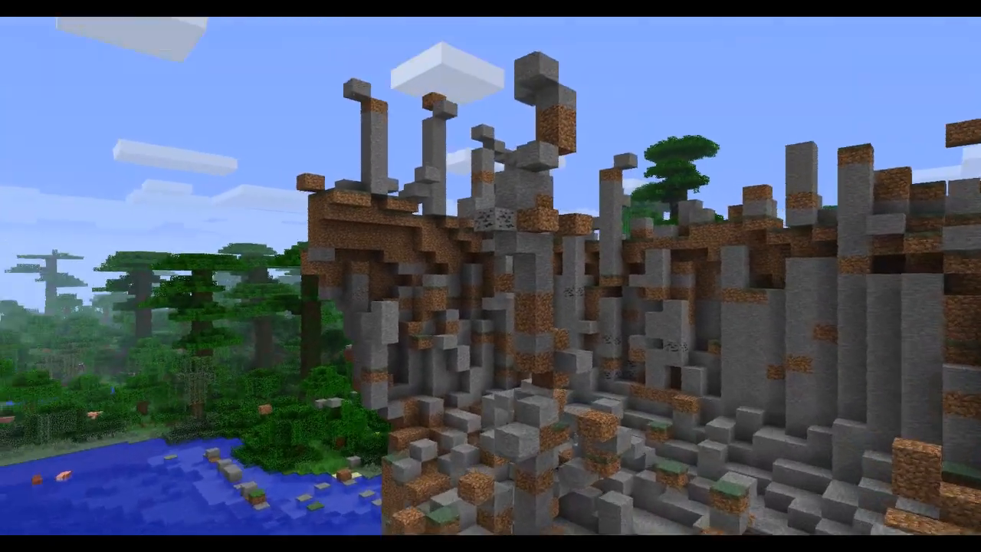
mouse_move(490, 276)
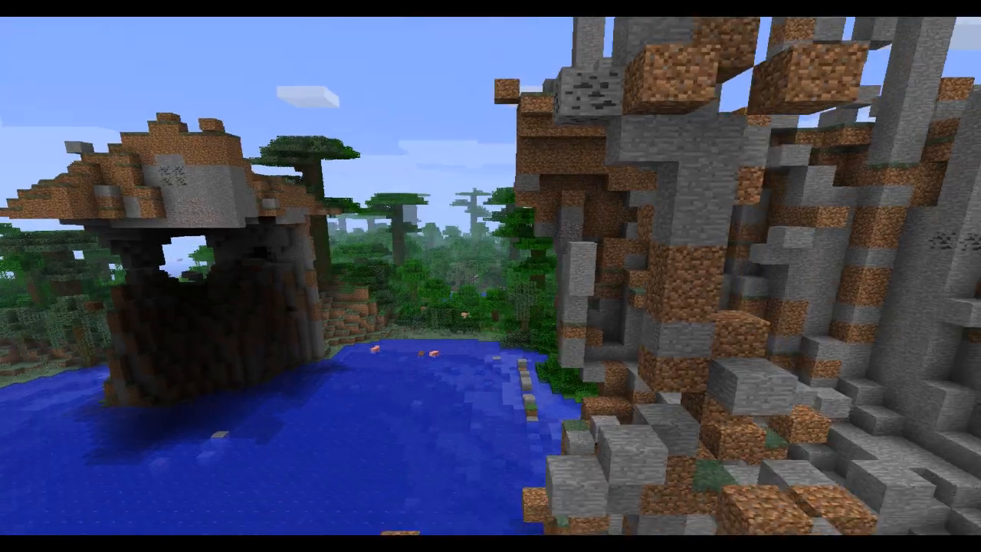
mouse_move(490, 276)
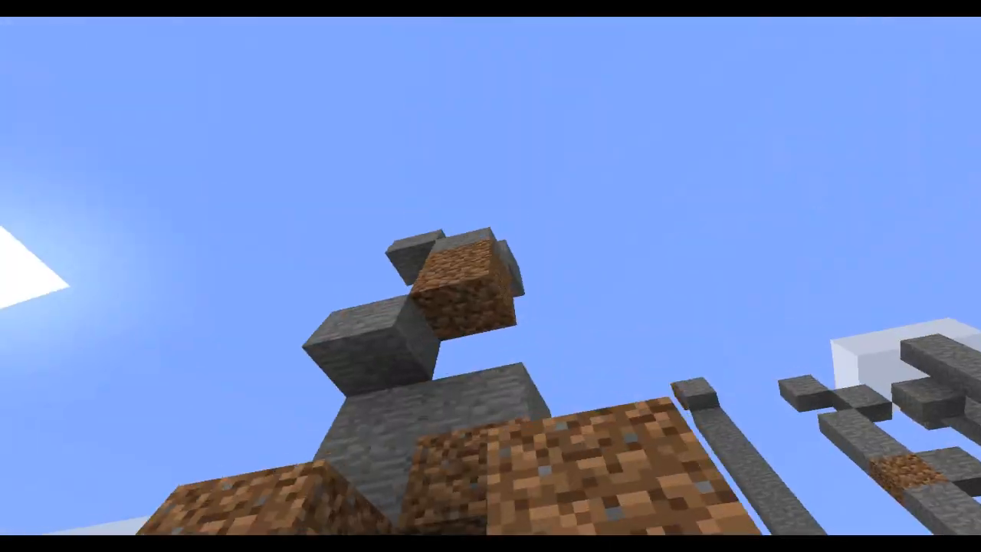
mouse_move(490, 275)
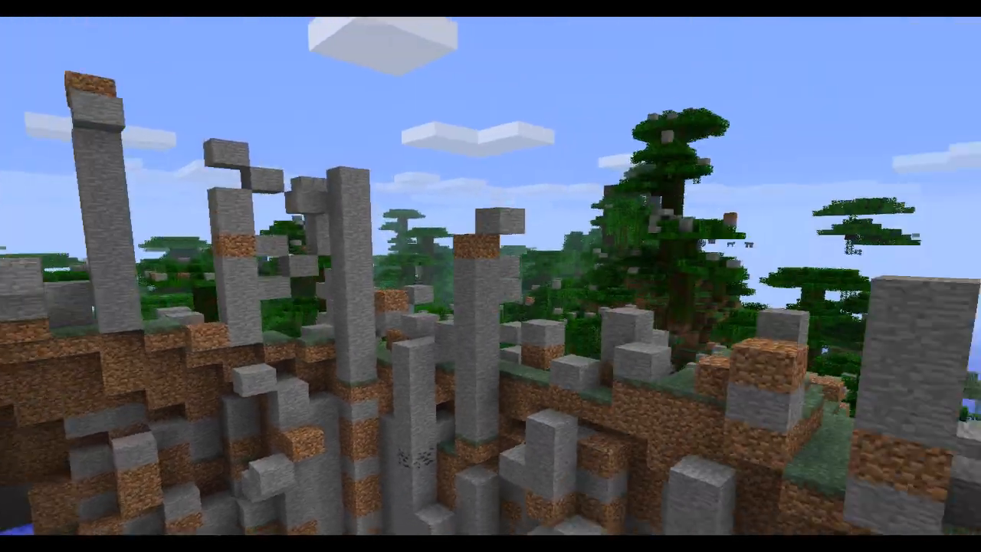
mouse_move(490, 276)
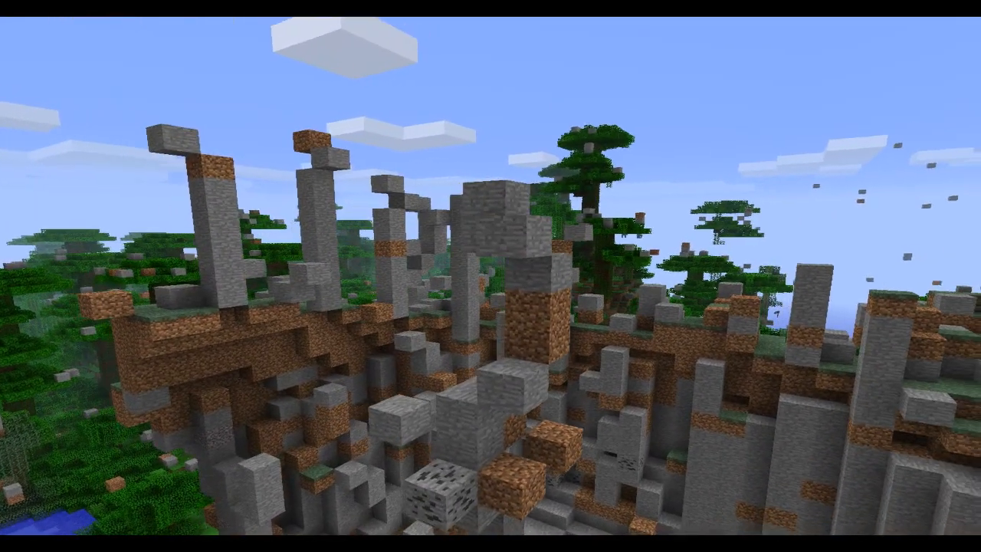
mouse_move(490, 276)
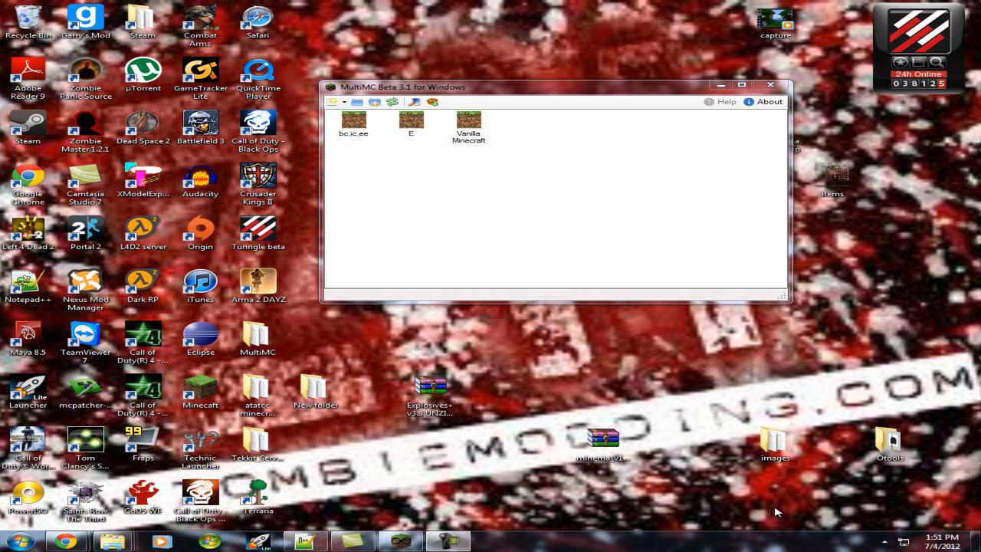
mouse_move(572, 94)
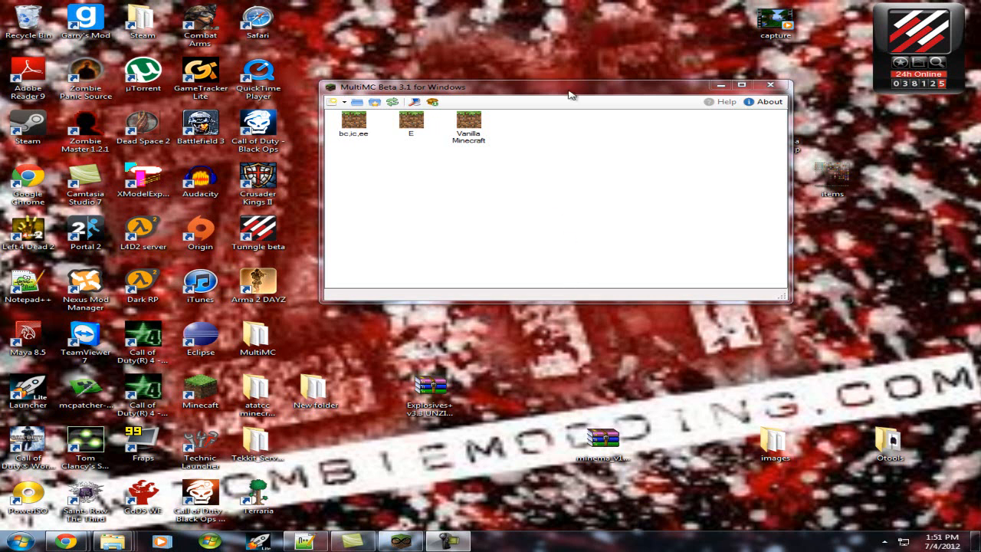